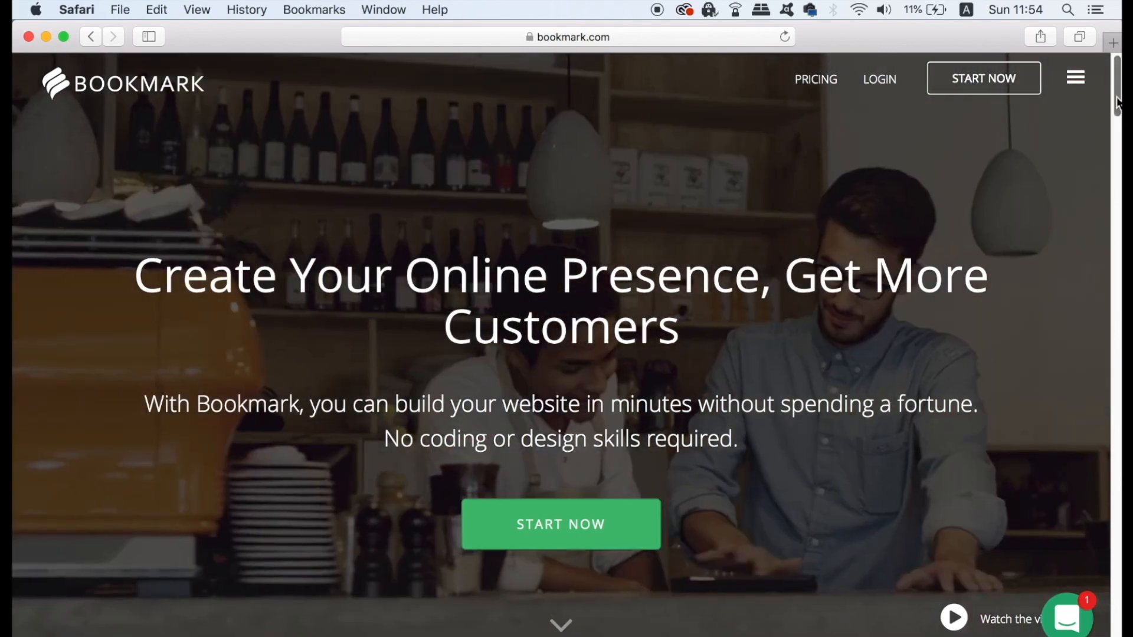
# - Start a new website from the Bookmark homepage via the green START NOW button
pyautogui.scroll(-3)
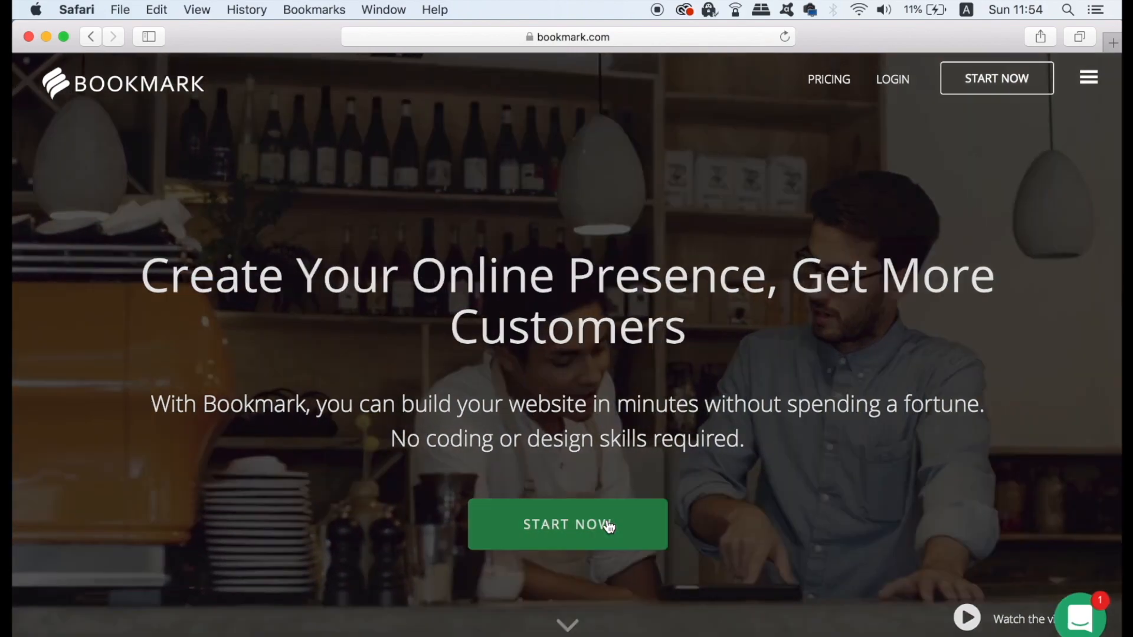
pyautogui.click(567, 524)
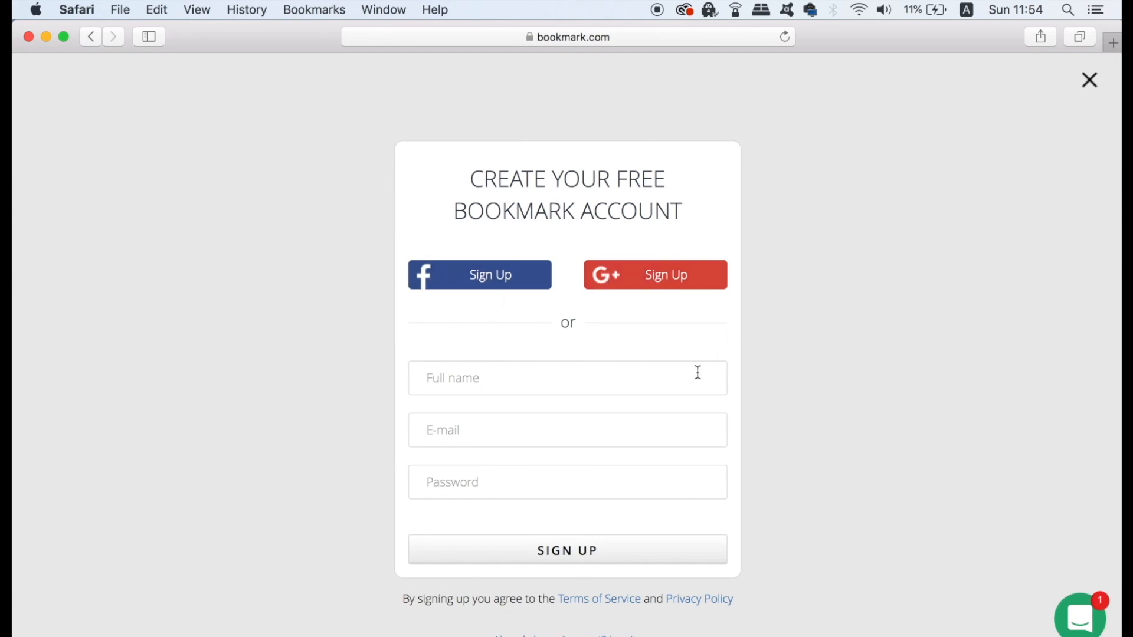
# - Submit the sign-up form to reach the AiDA design assistant start page
pyautogui.click(1090, 79)
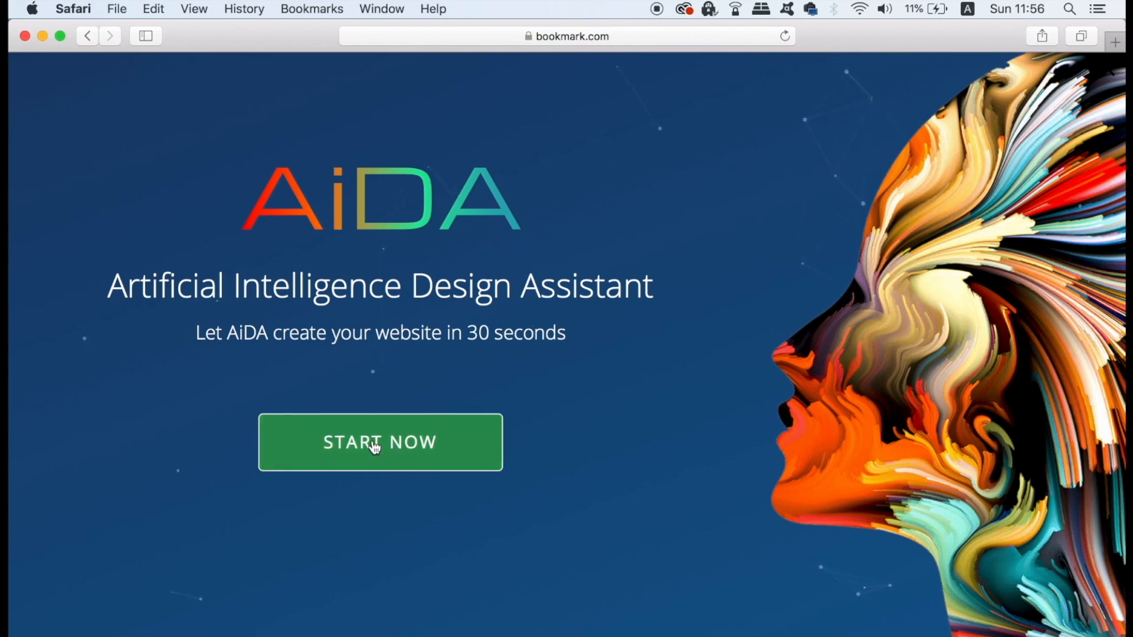
# - Begin AiDA setup and choose Digital Media Portfolio by searching 'portfolio'
pyautogui.click(378, 442)
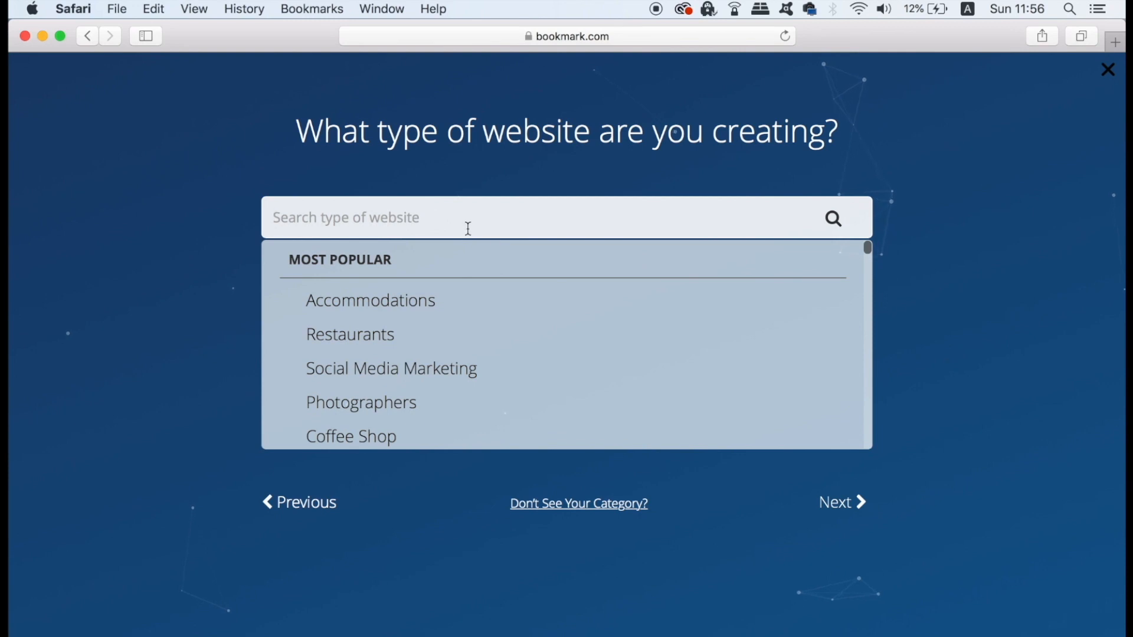
pyautogui.write('portfol')
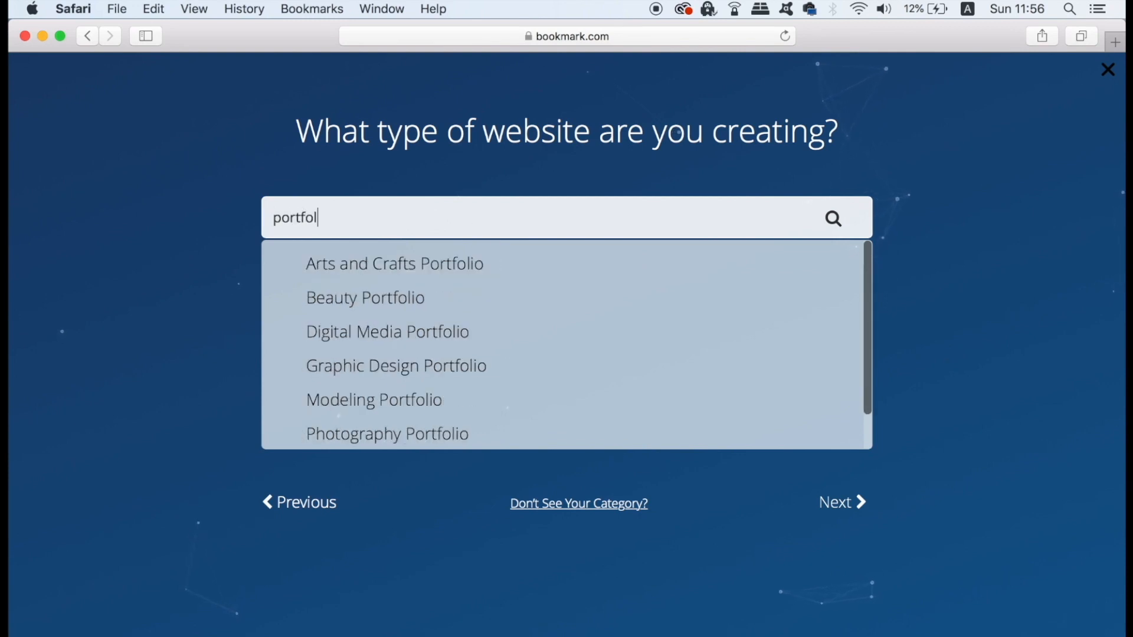
pyautogui.write('io')
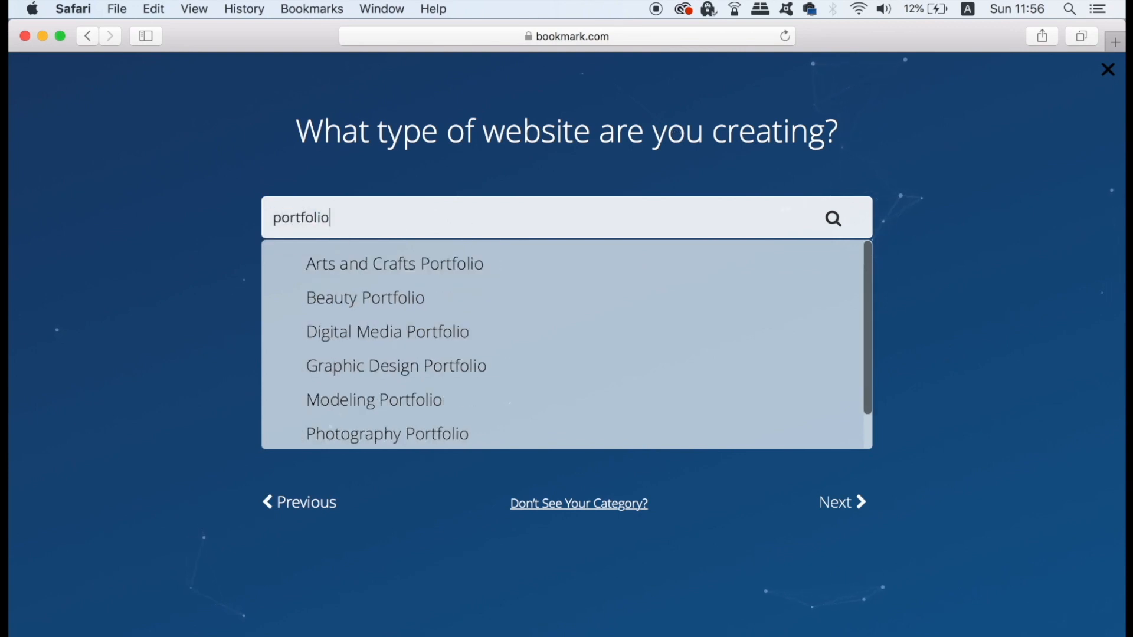
pyautogui.moveTo(419, 255)
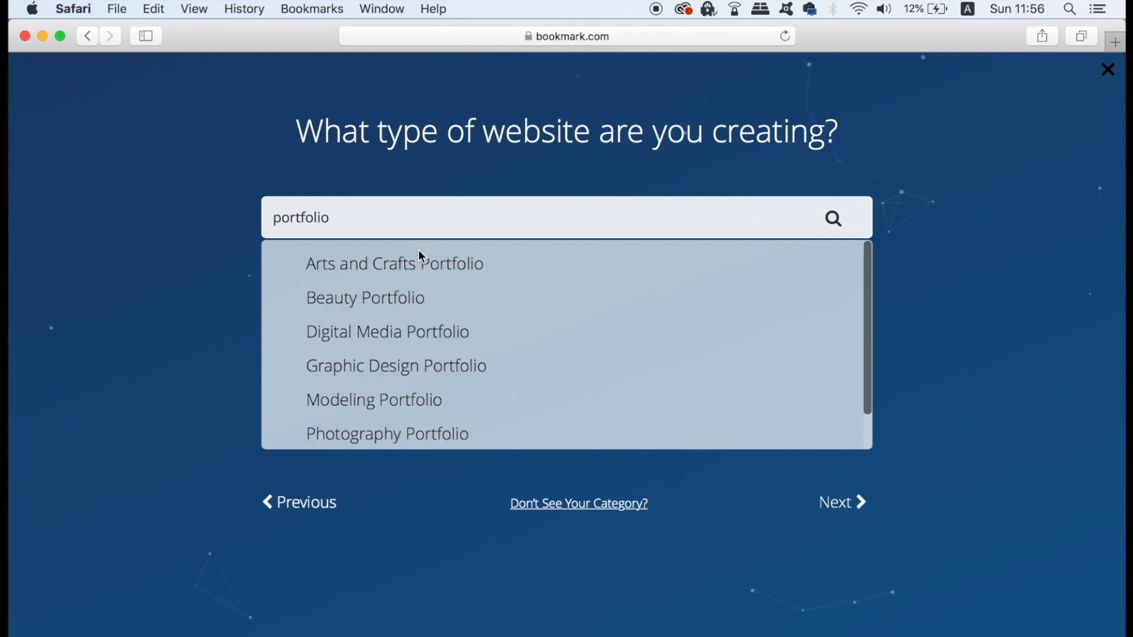
pyautogui.click(388, 332)
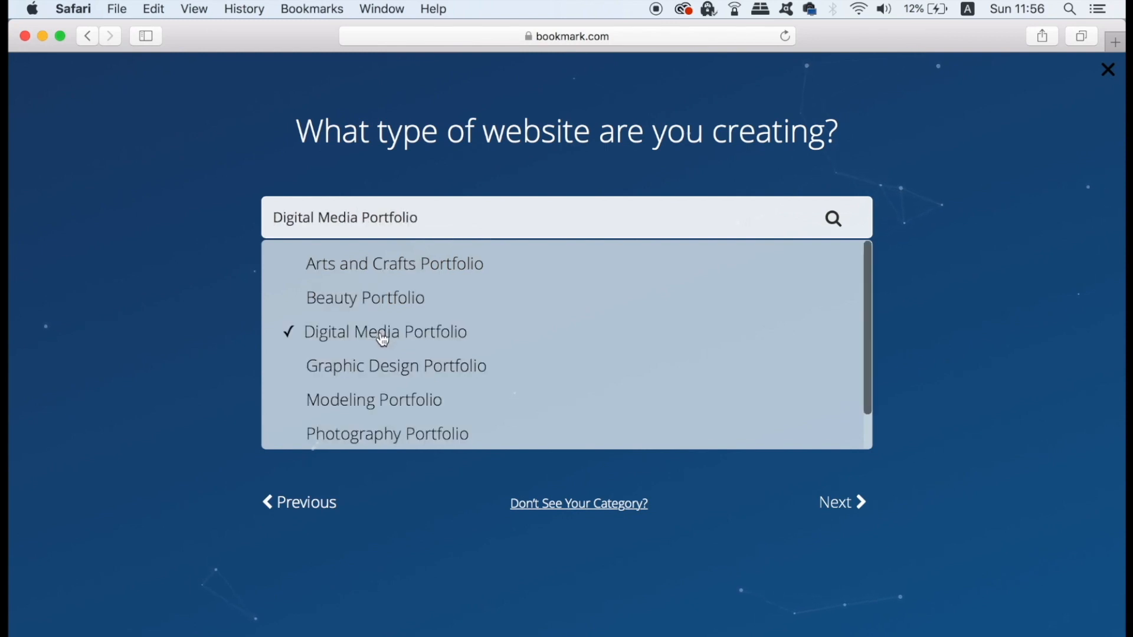
pyautogui.moveTo(864, 437)
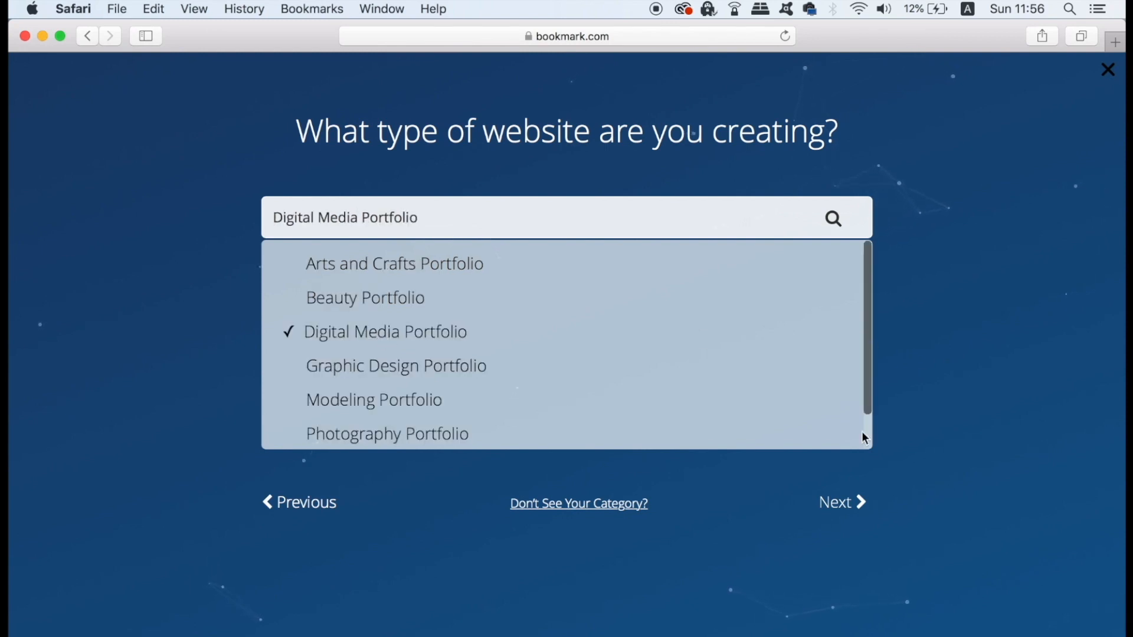
# - Enter 'Satori' as the business name
pyautogui.click(841, 503)
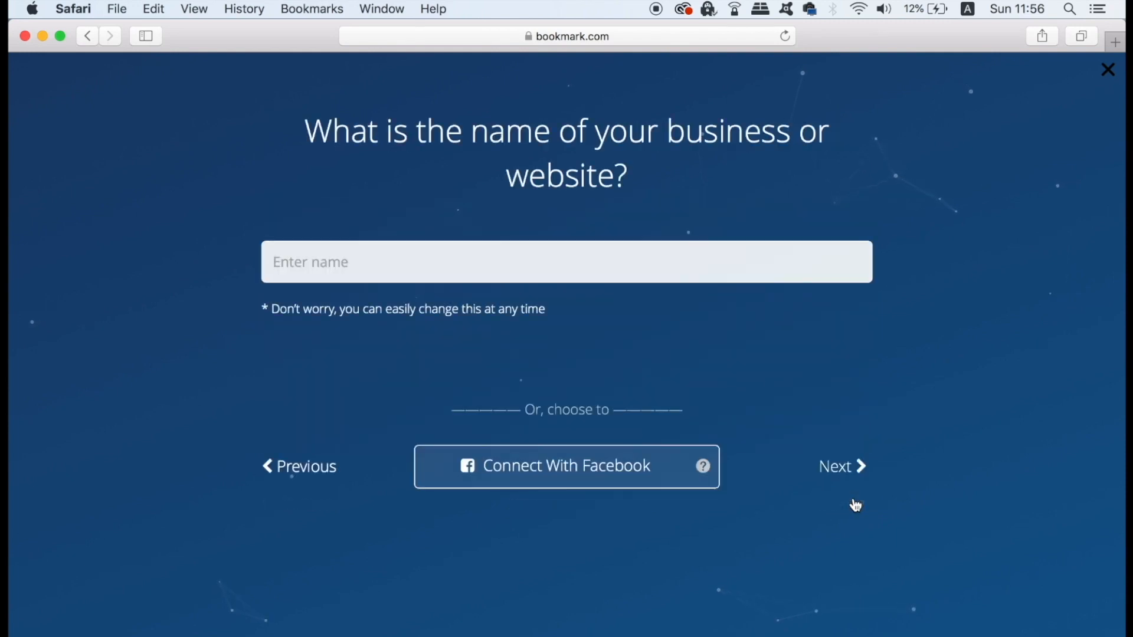
pyautogui.write('Sator')
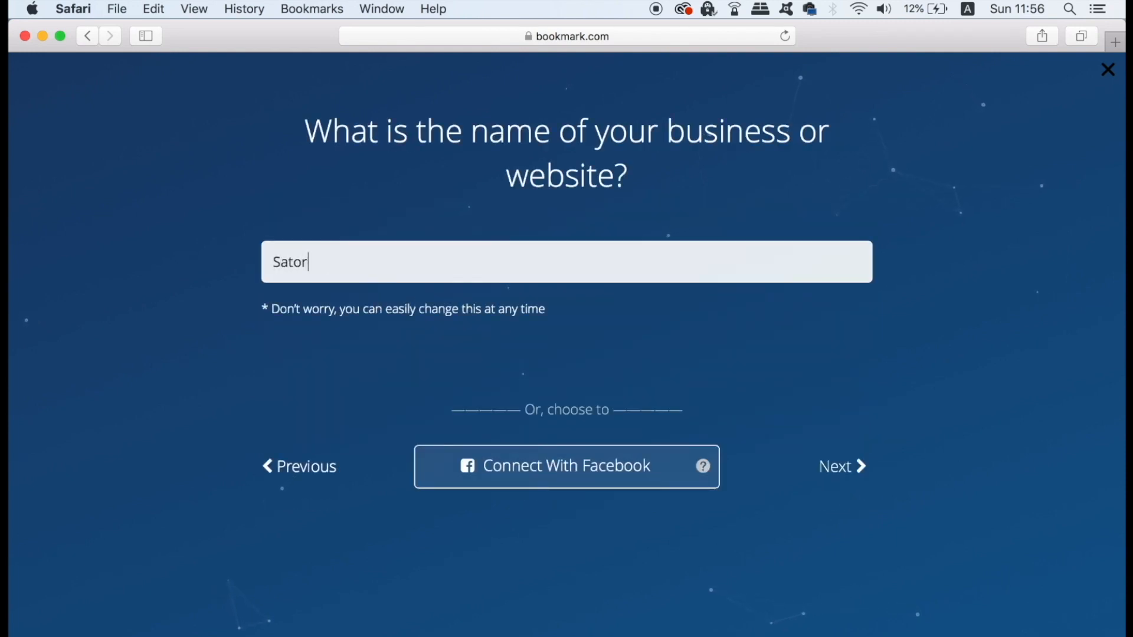
pyautogui.write('i')
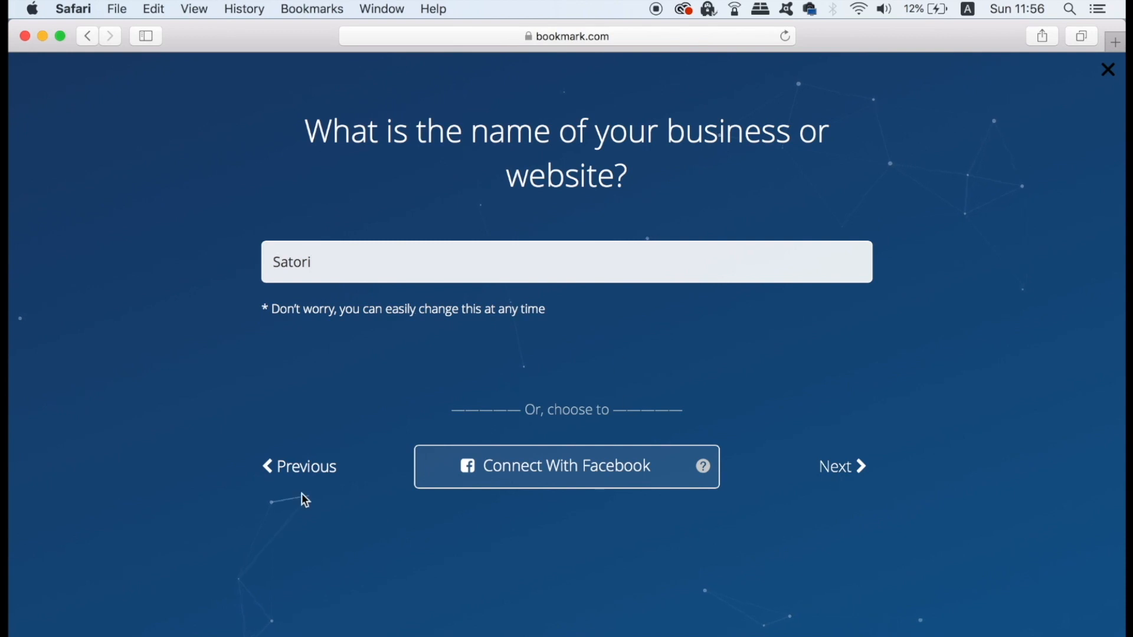
# - Decline the online store and existing-site match to reach the contact details form
pyautogui.click(842, 466)
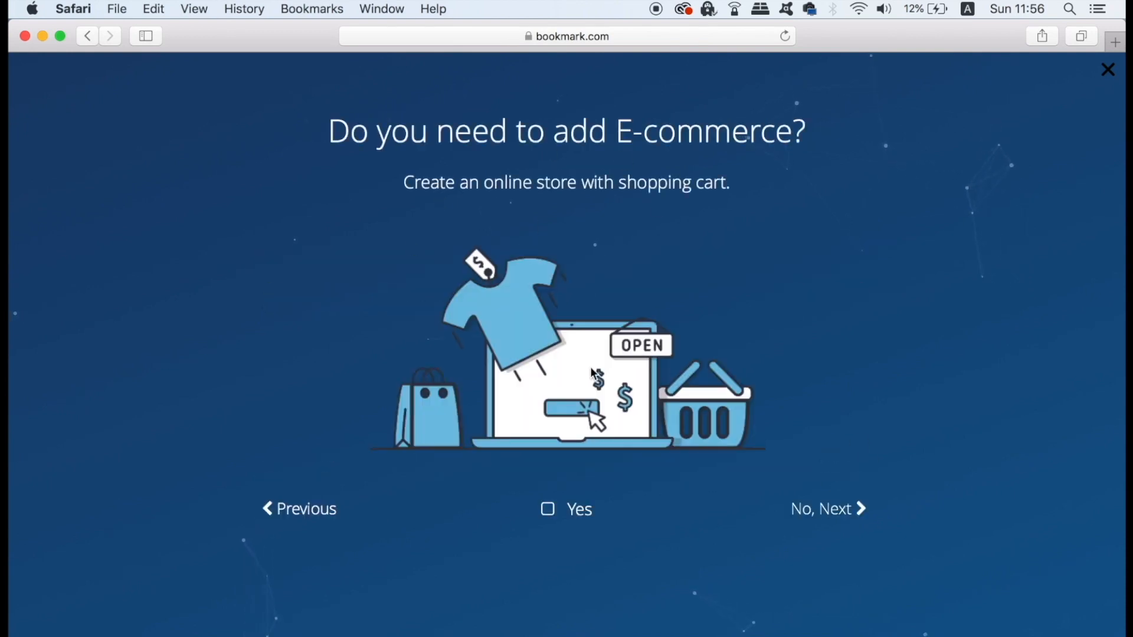
pyautogui.moveTo(687, 511)
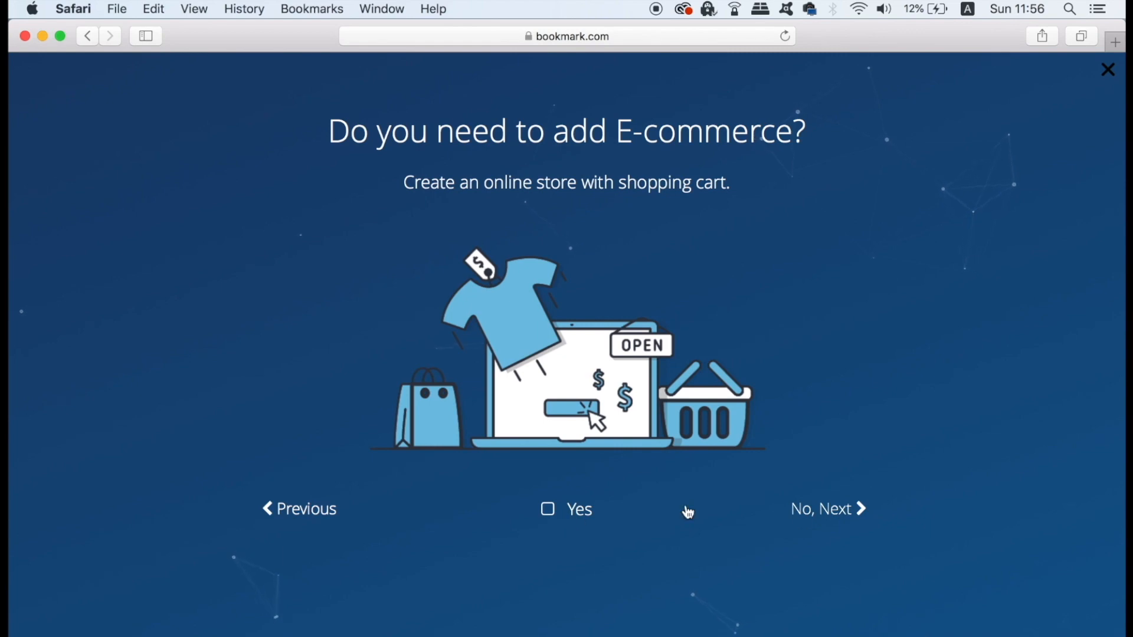
pyautogui.moveTo(838, 520)
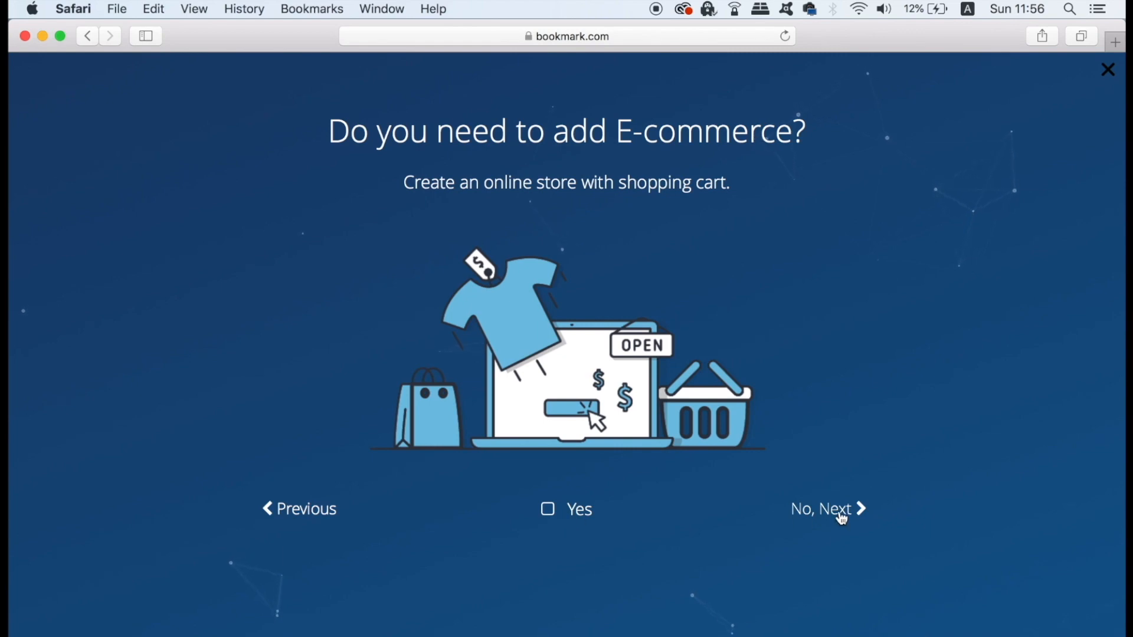
pyautogui.click(827, 509)
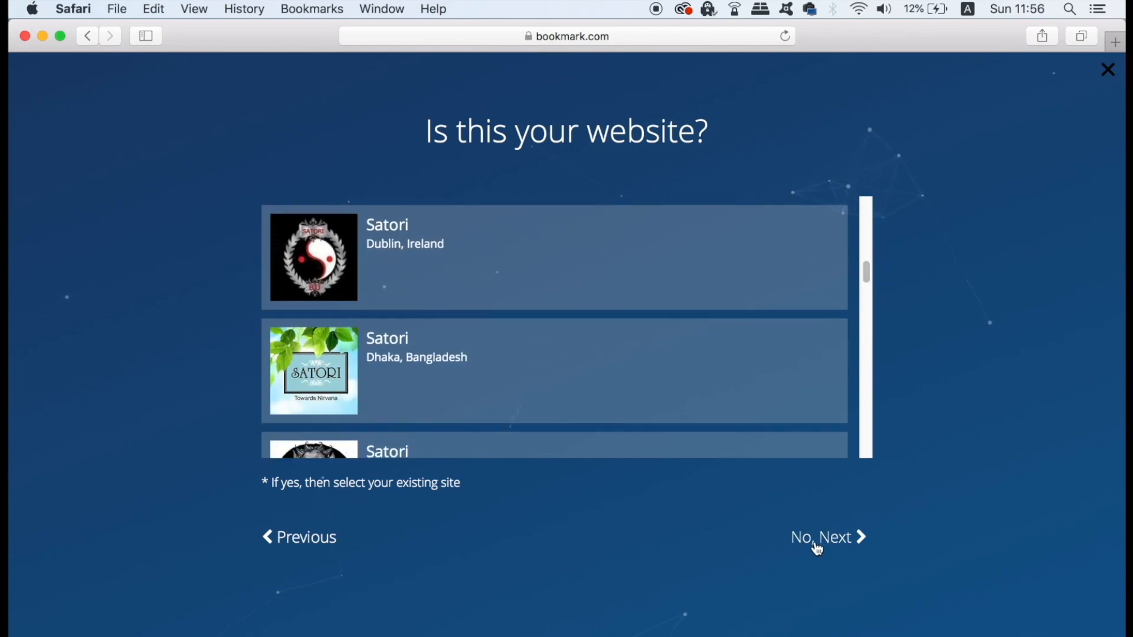
pyautogui.click(822, 537)
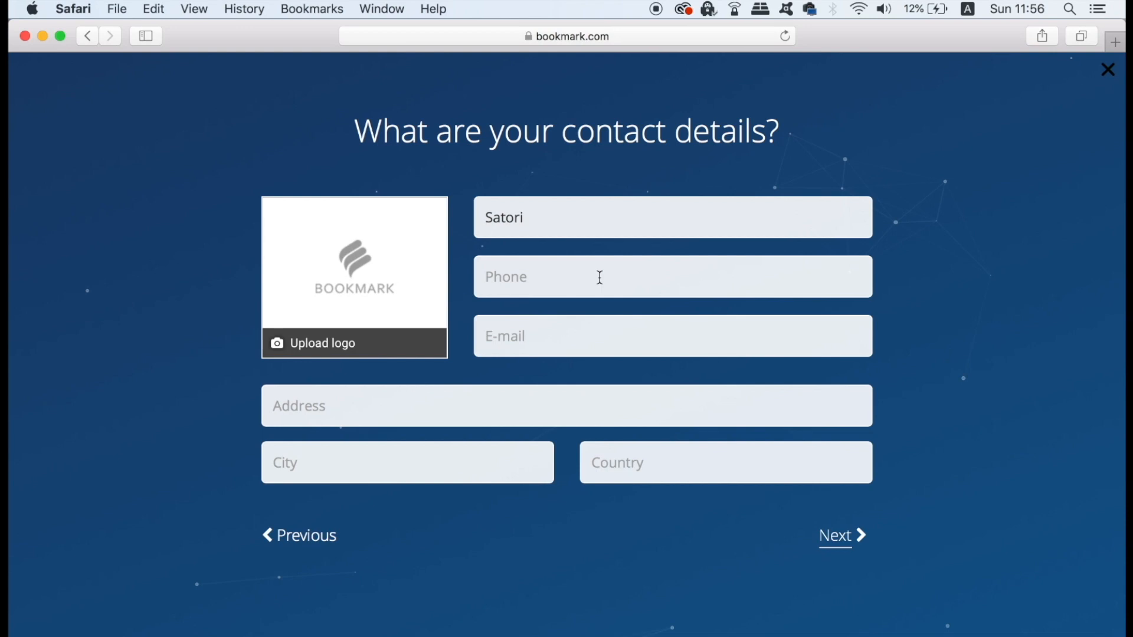
# - Choose the Top Menu (Multi-Page) layout for the site
pyautogui.click(838, 536)
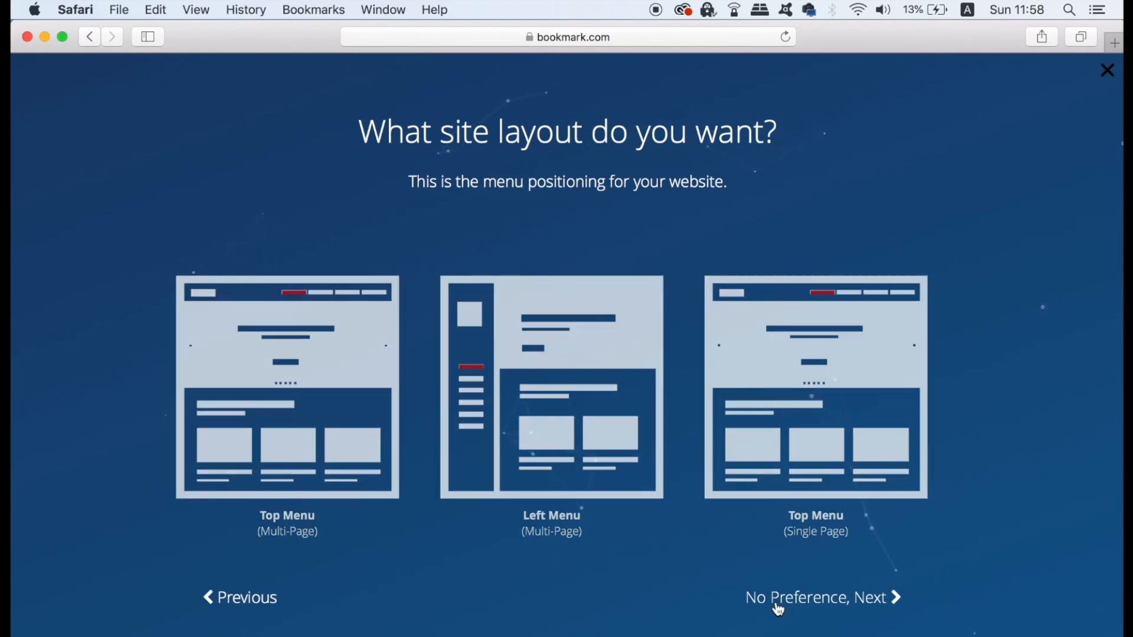
pyautogui.click(551, 387)
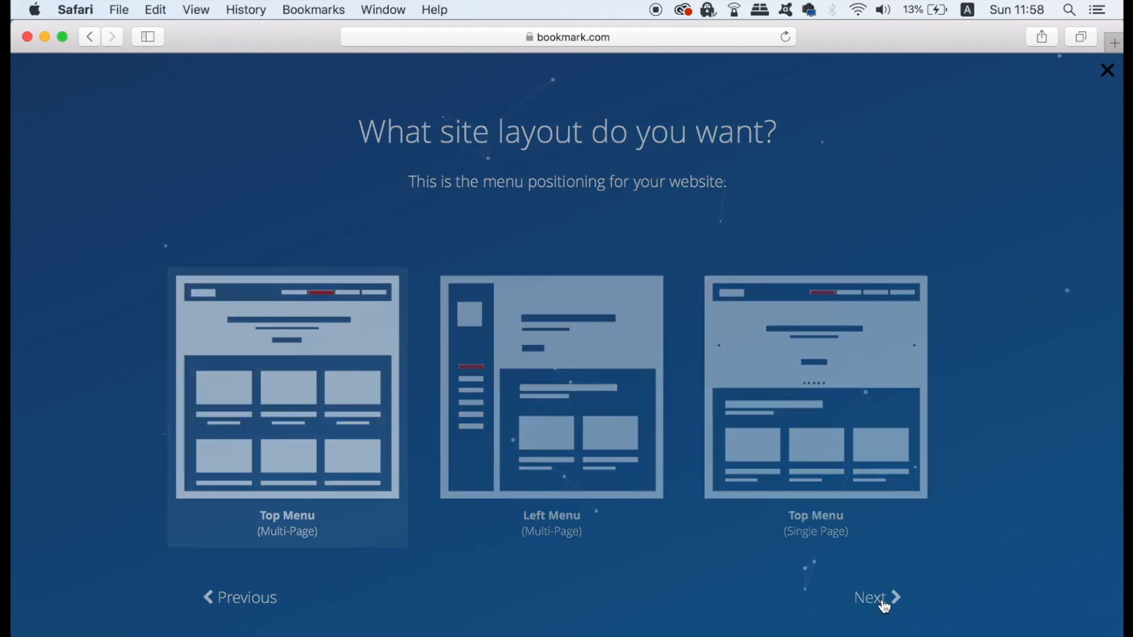
pyautogui.click(871, 597)
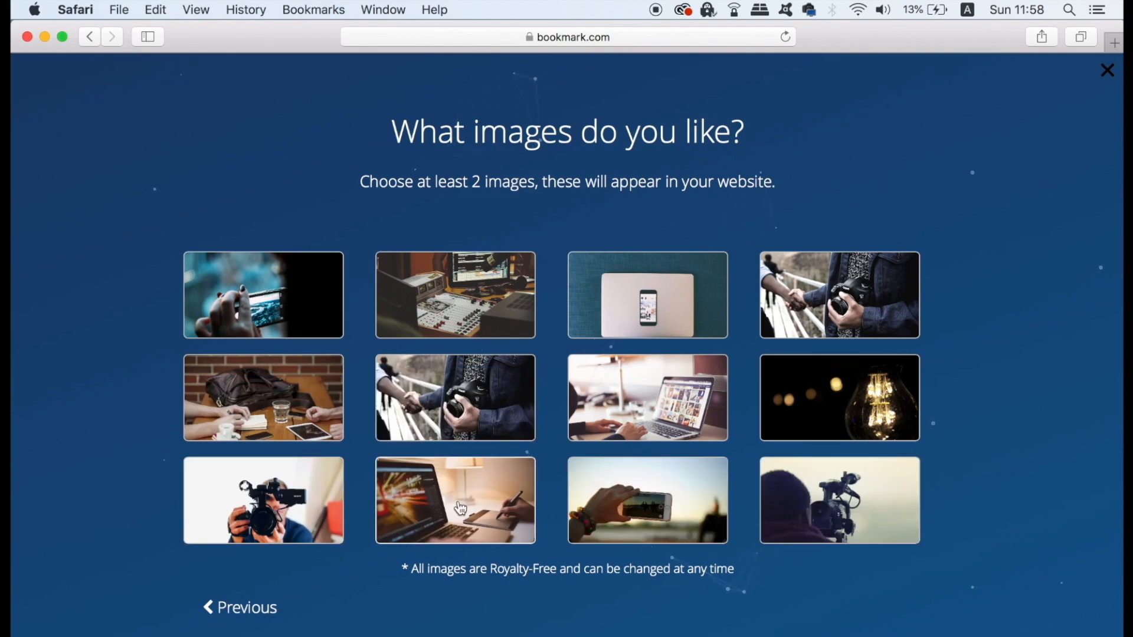
# - Pick three stock photos: desk with lamp, open laptop with photos, phone on closed laptop
pyautogui.click(455, 501)
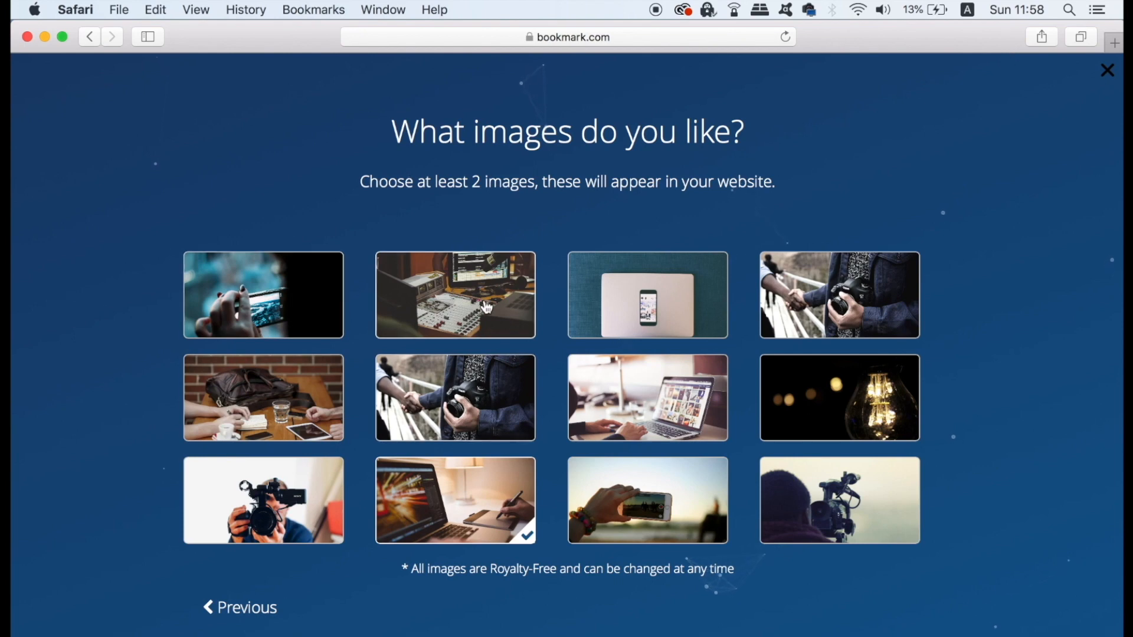
pyautogui.click(645, 397)
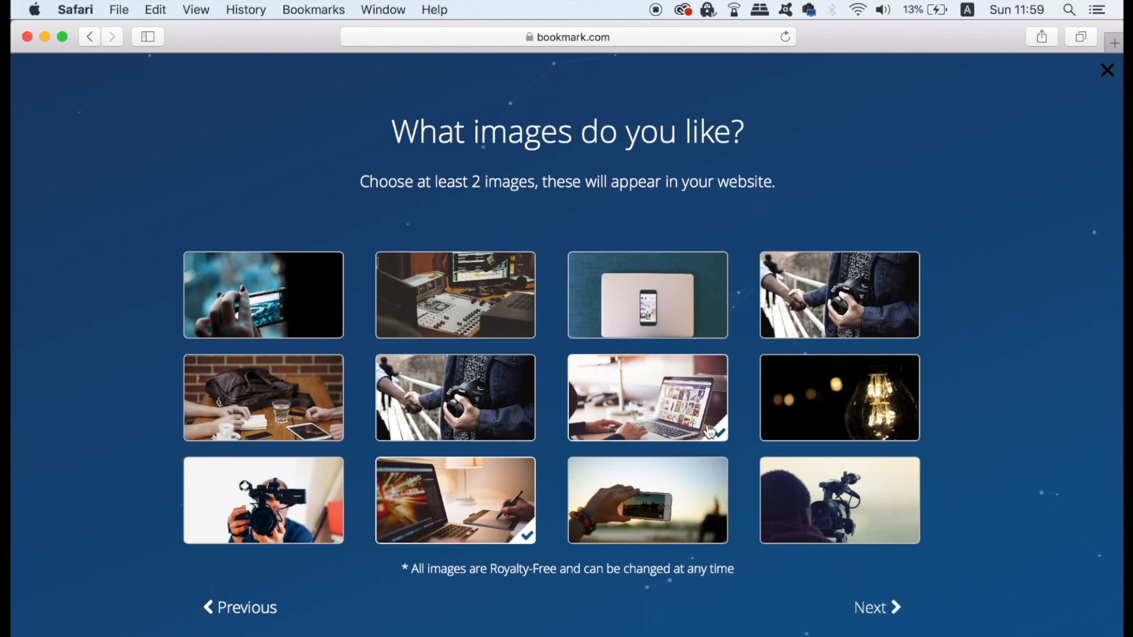
pyautogui.click(646, 293)
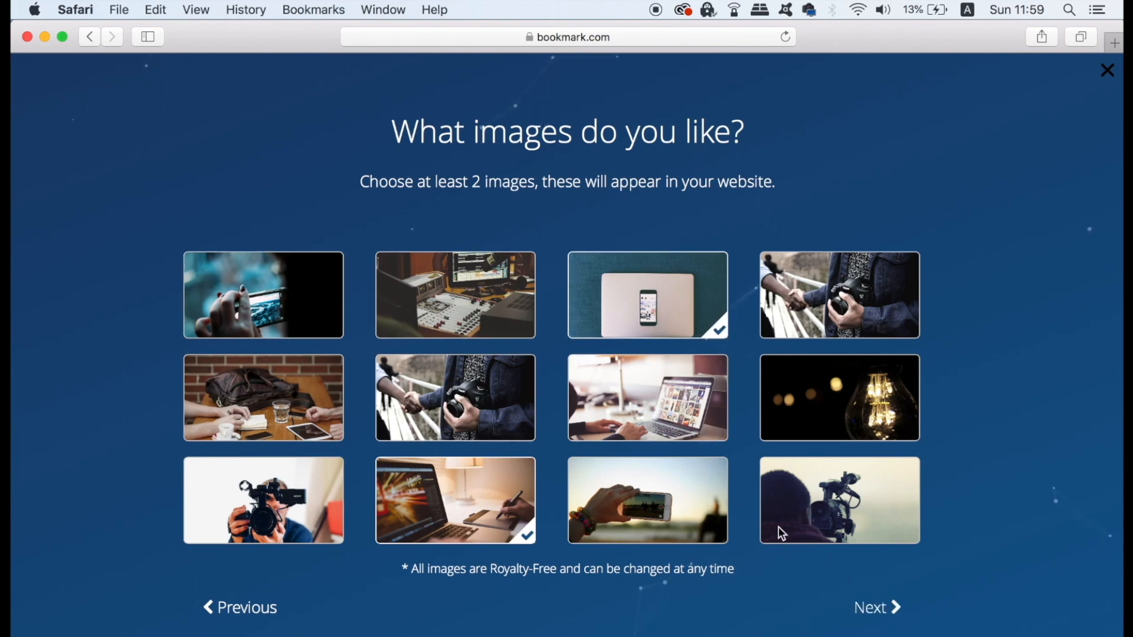
pyautogui.click(875, 607)
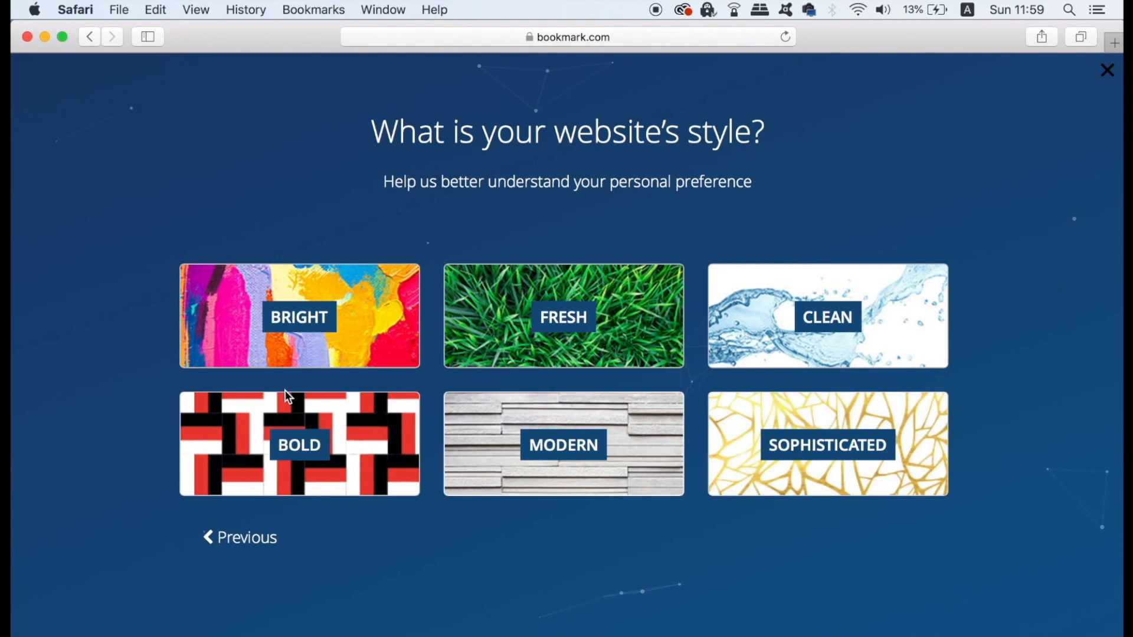
pyautogui.moveTo(770, 316)
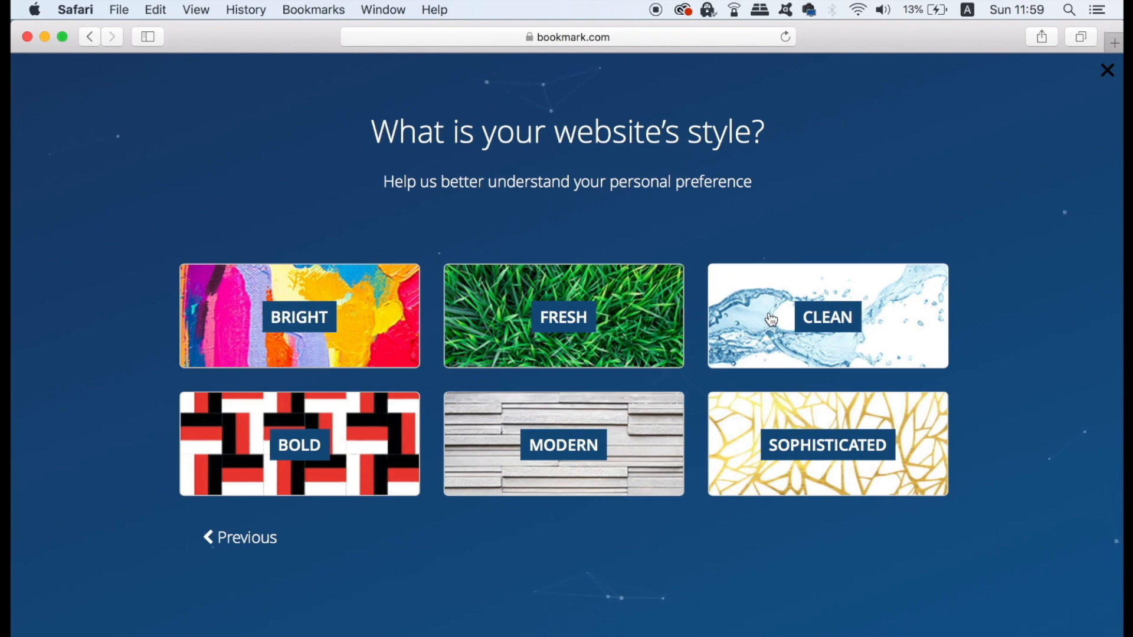
# - Select the CLEAN style and have AiDA generate the Satori website
pyautogui.click(826, 316)
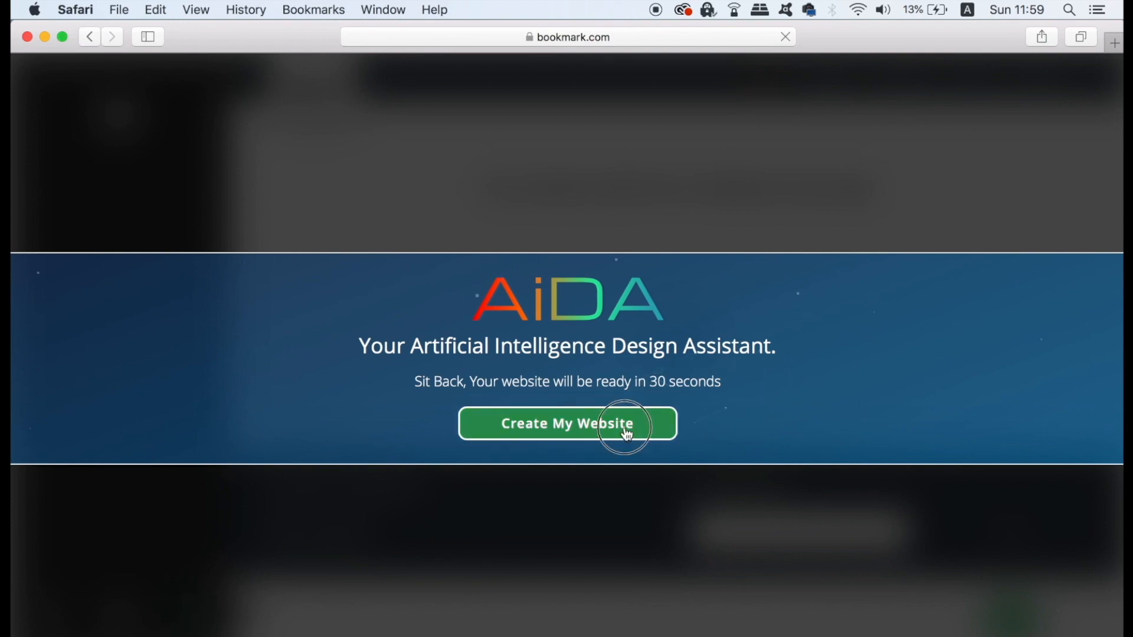
pyautogui.click(567, 424)
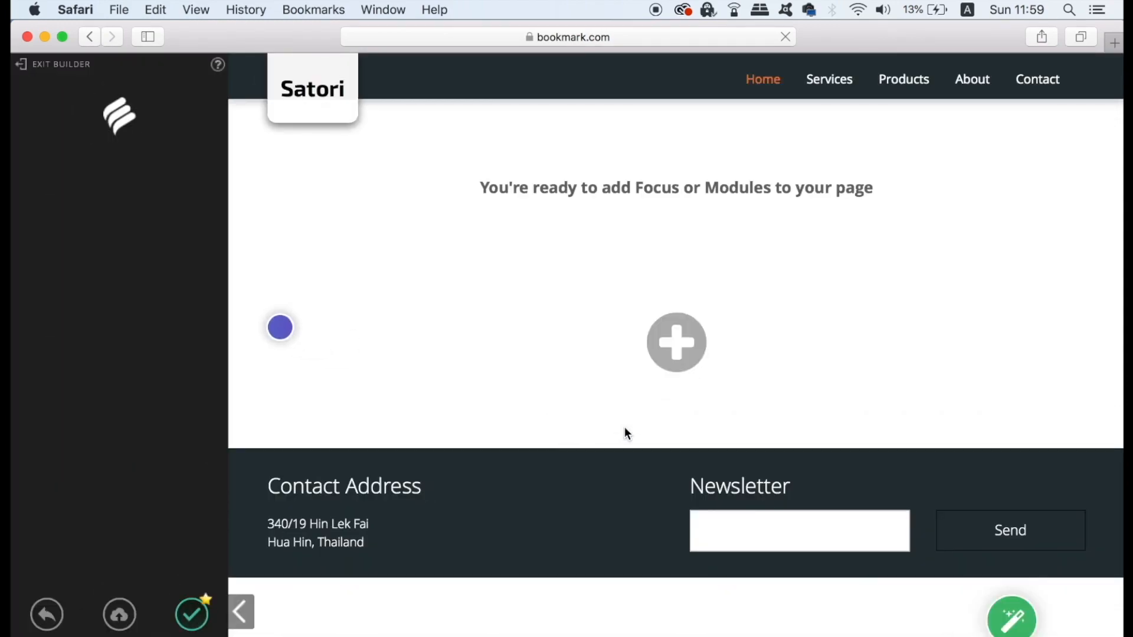
pyautogui.click(192, 614)
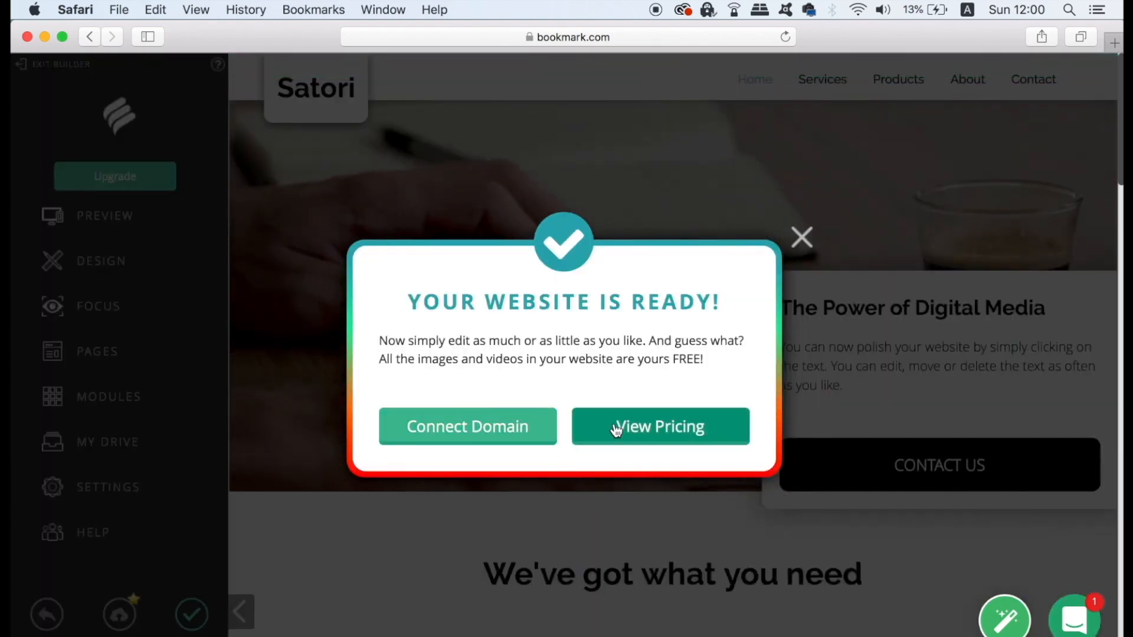
pyautogui.moveTo(467, 401)
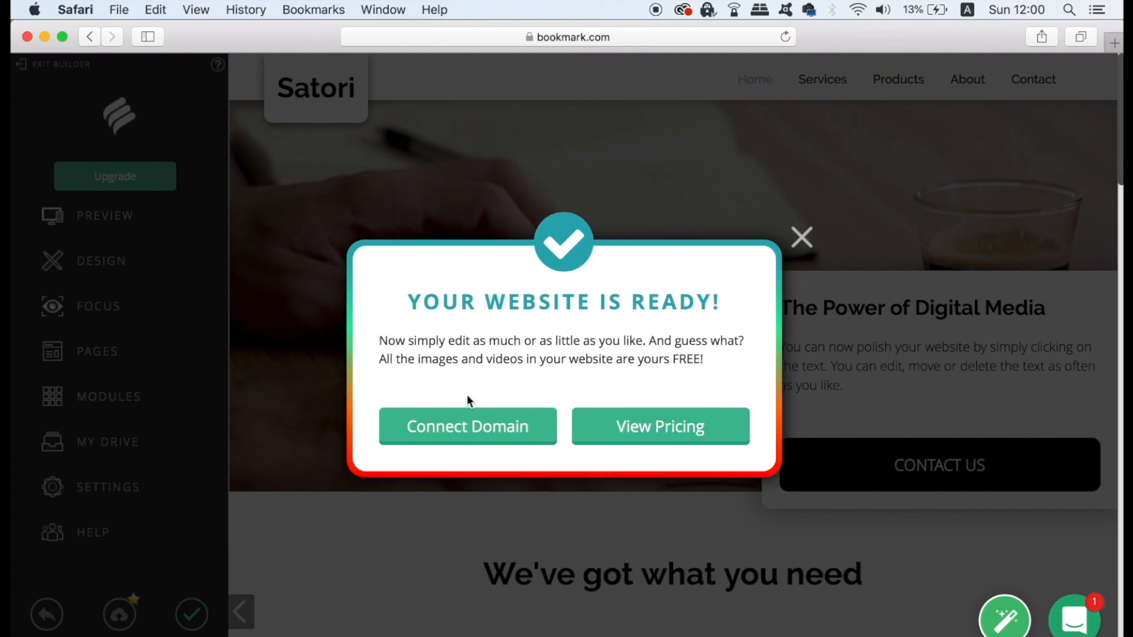
# - Dismiss the website-ready notice and go into the DESIGN settings
pyautogui.click(800, 237)
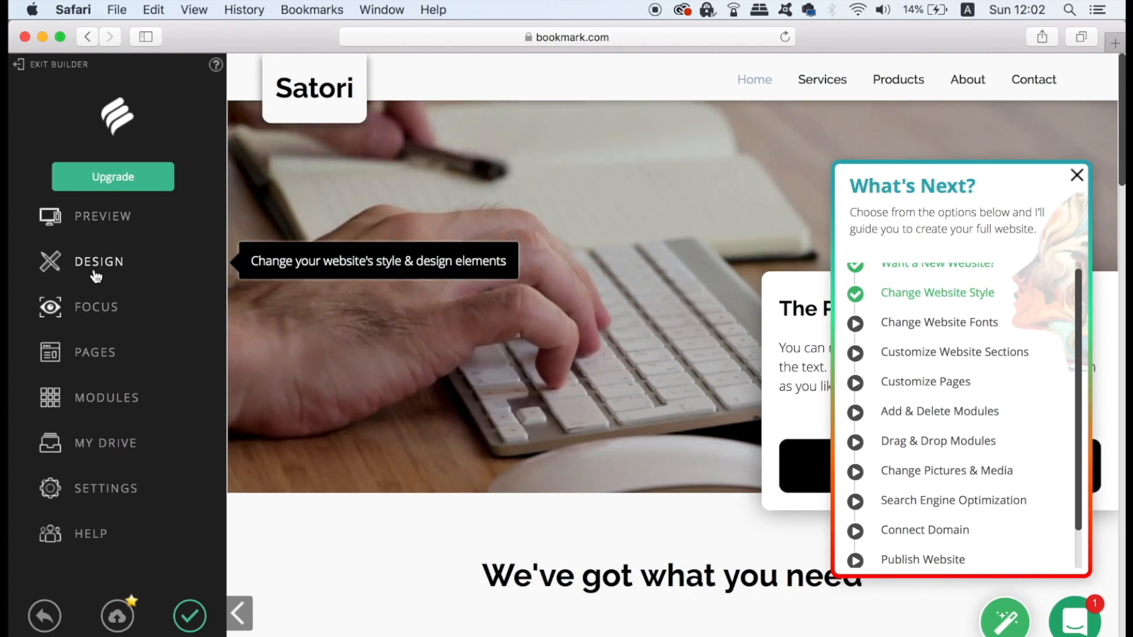
pyautogui.click(99, 262)
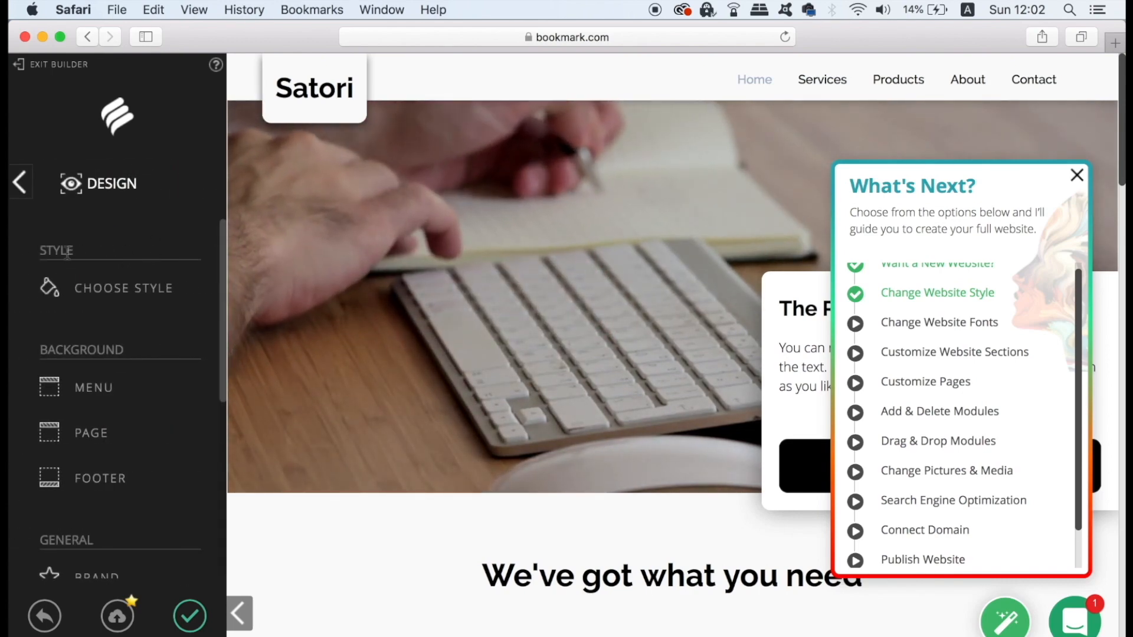
pyautogui.moveTo(123, 297)
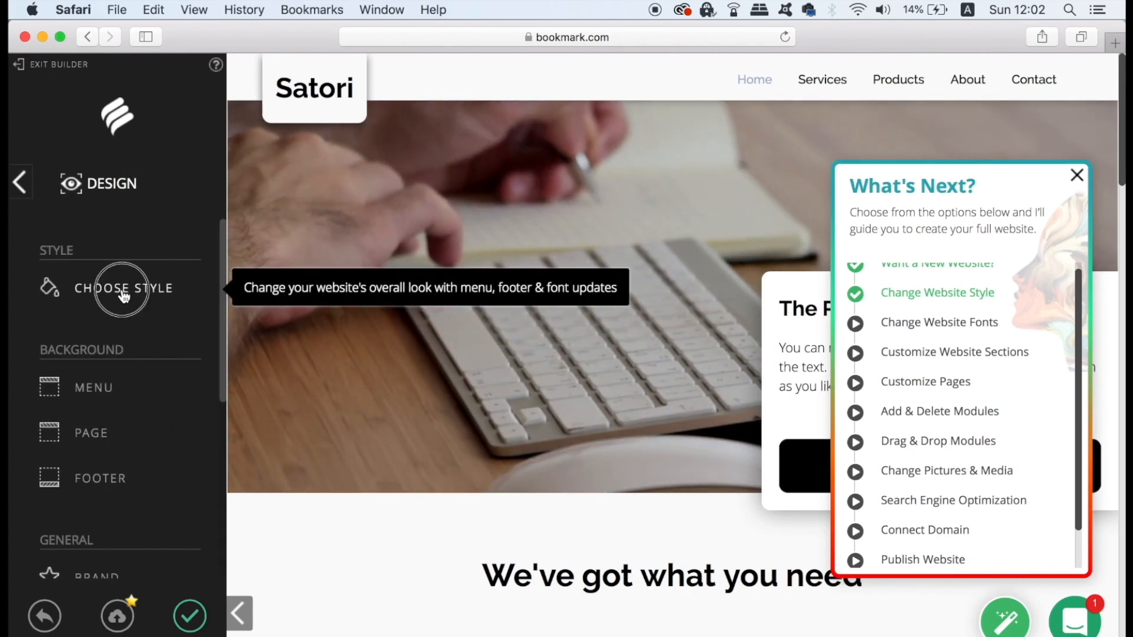
# - Apply Style 1 from Choose Style and save the page
pyautogui.click(123, 288)
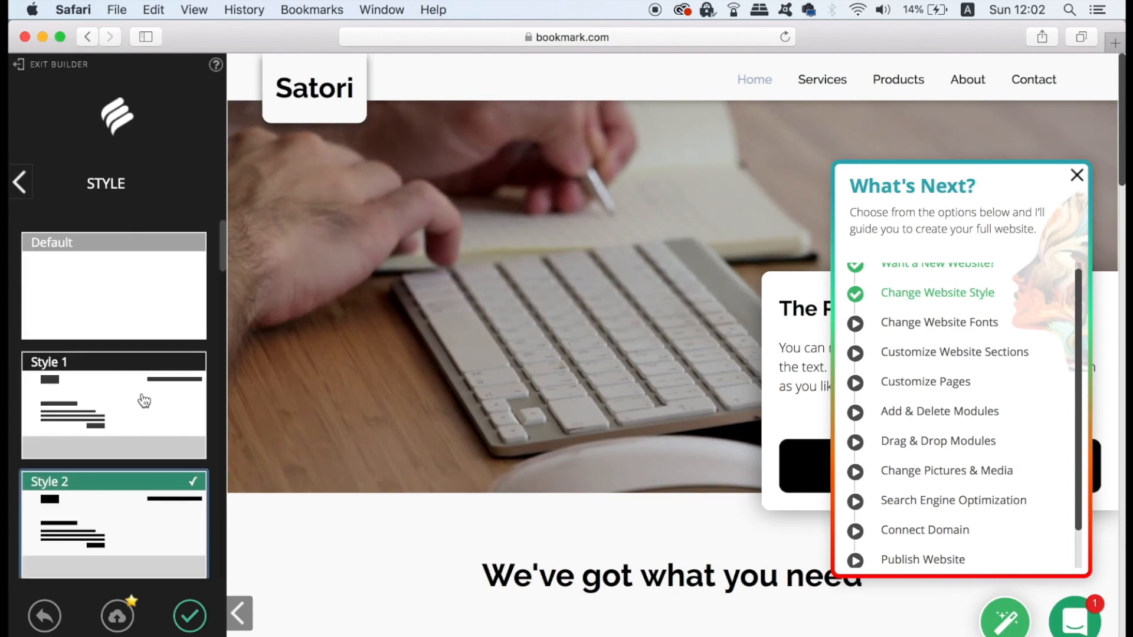
pyautogui.click(114, 402)
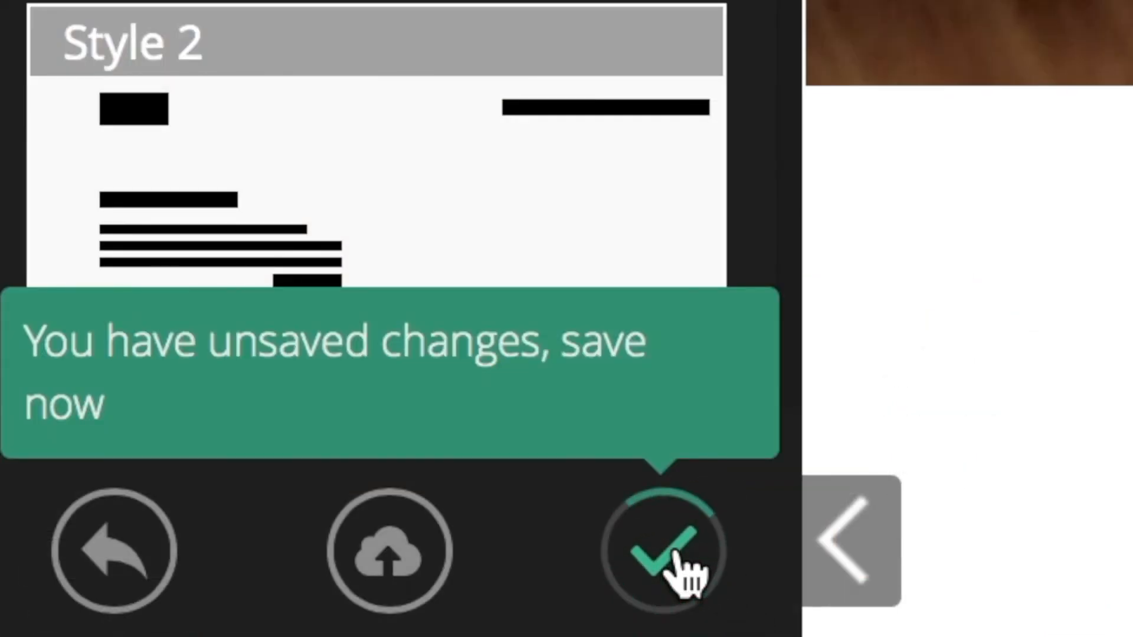
pyautogui.click(657, 549)
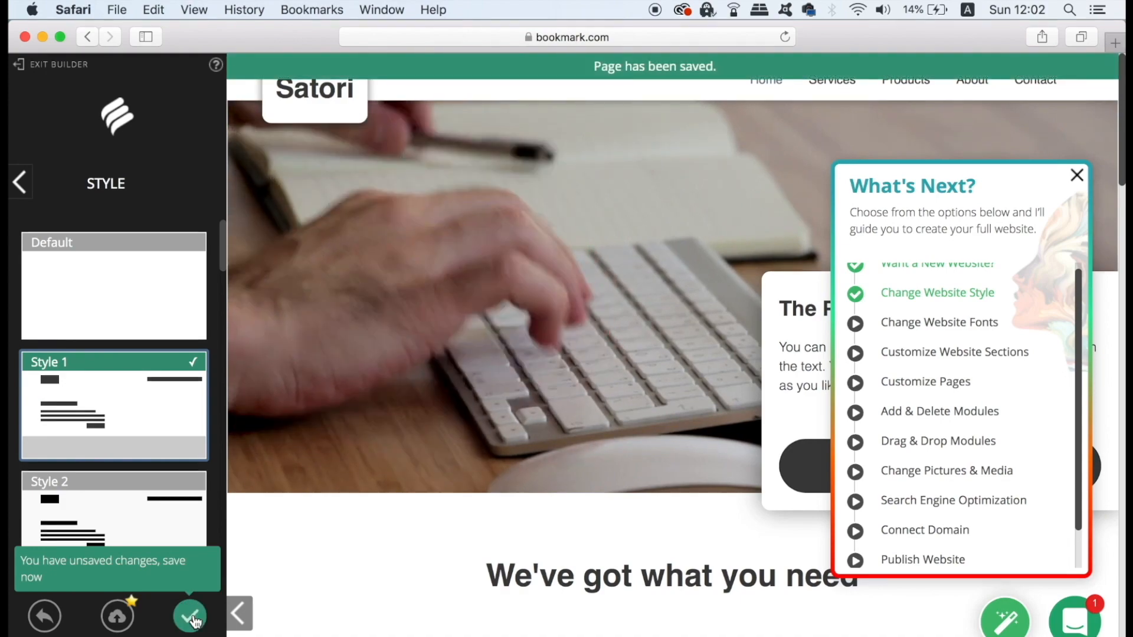
pyautogui.click(189, 616)
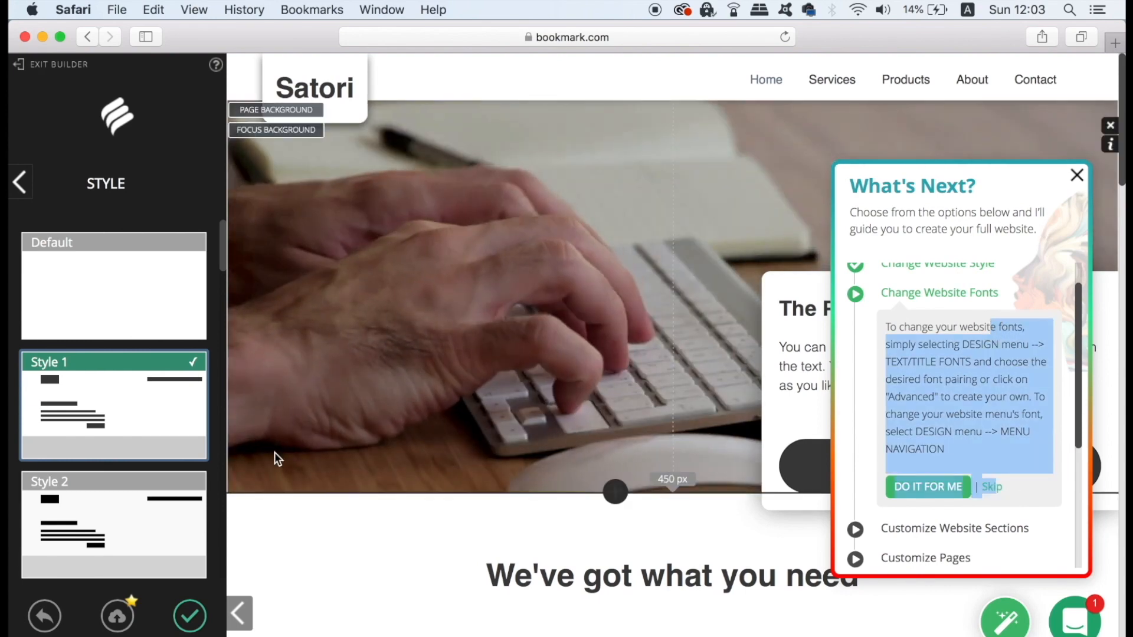
# - View the Text/Title Fonts pairings under General, then expand the Focus guidance
pyautogui.click(20, 182)
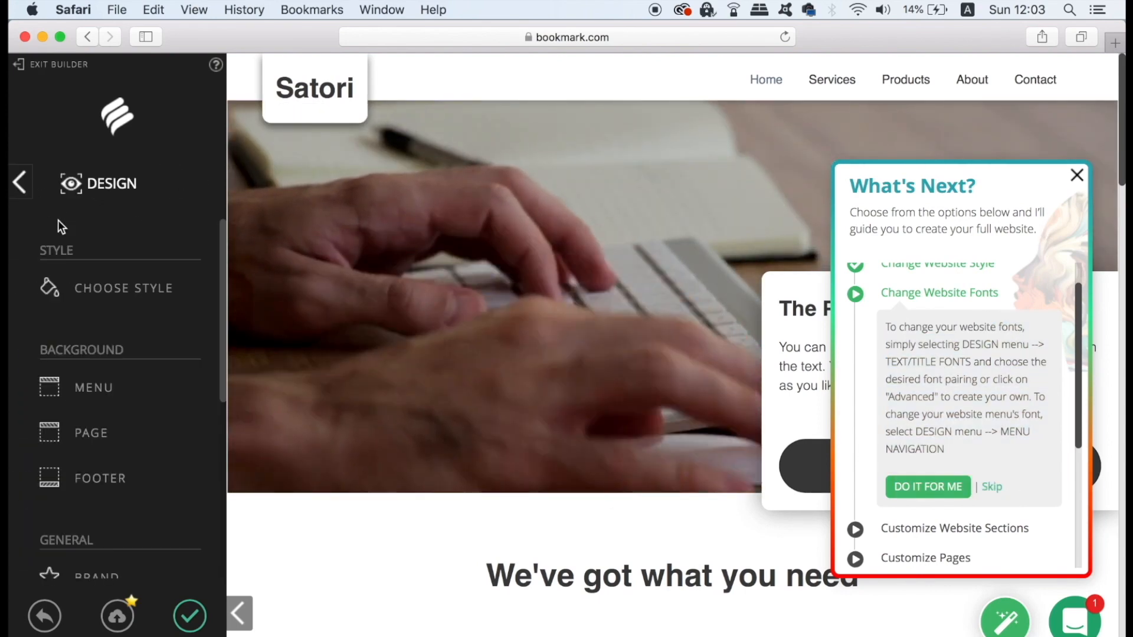
pyautogui.scroll(-3)
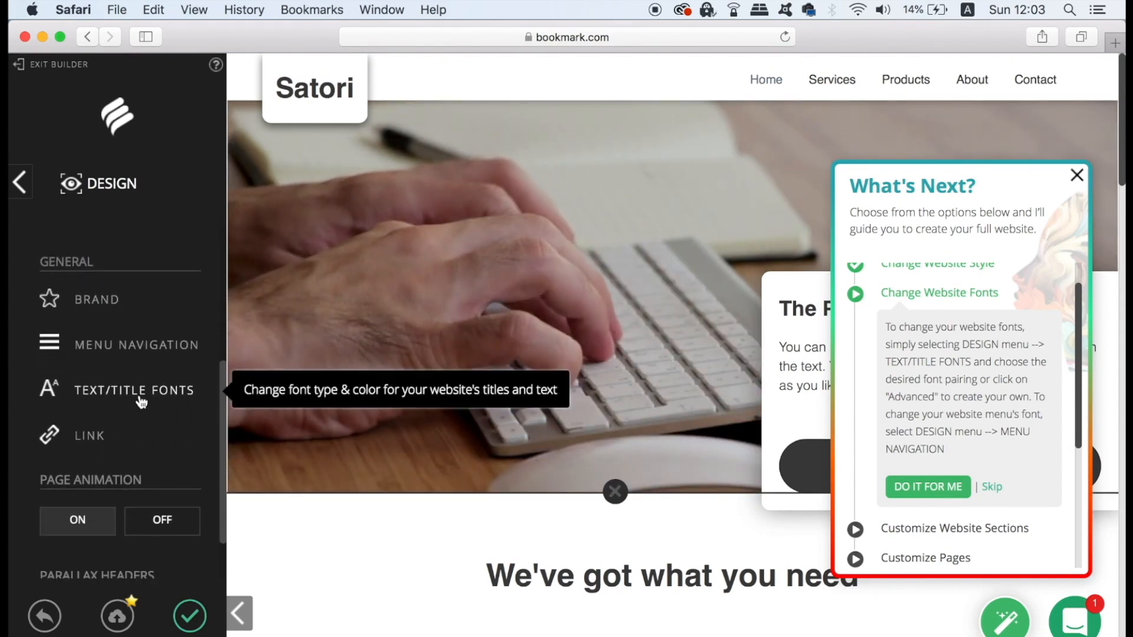
pyautogui.click(135, 390)
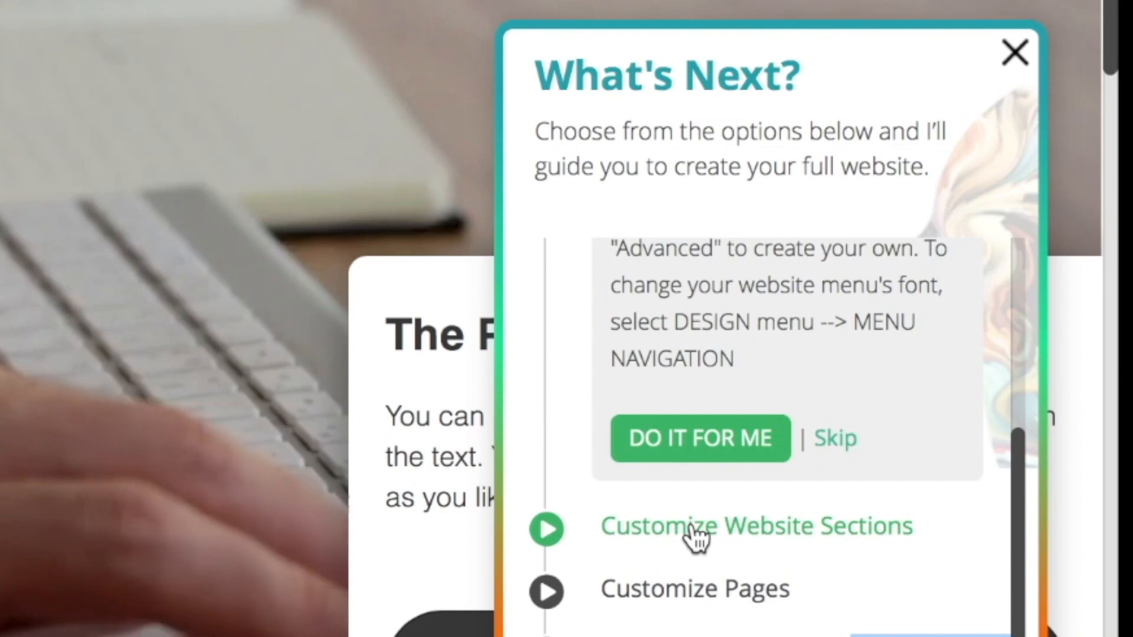
pyautogui.click(755, 526)
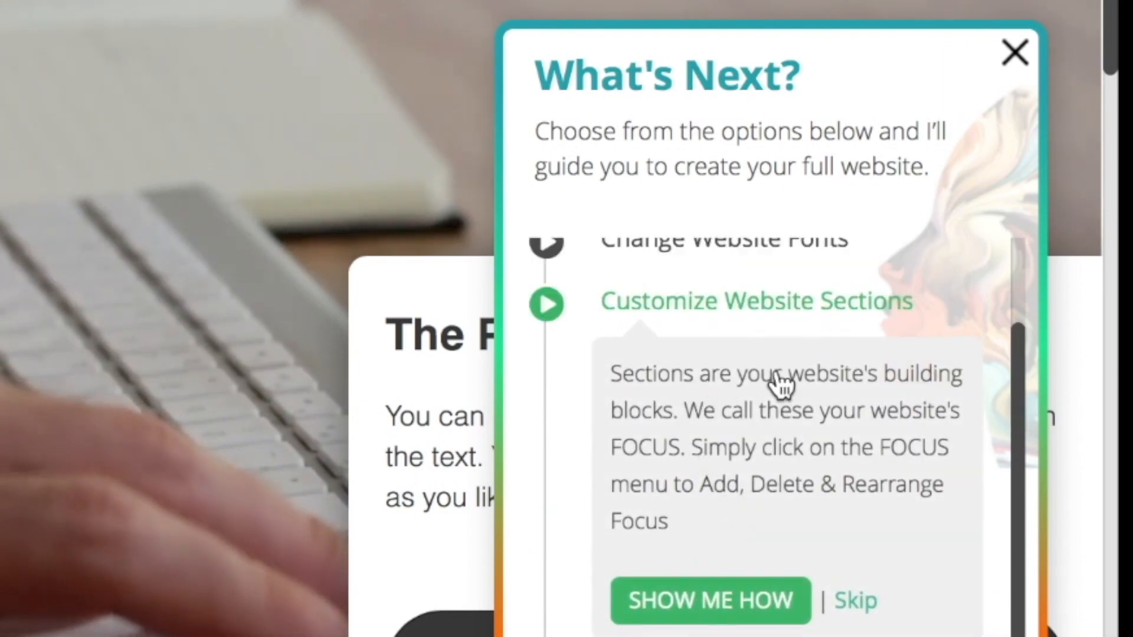
pyautogui.moveTo(733, 484)
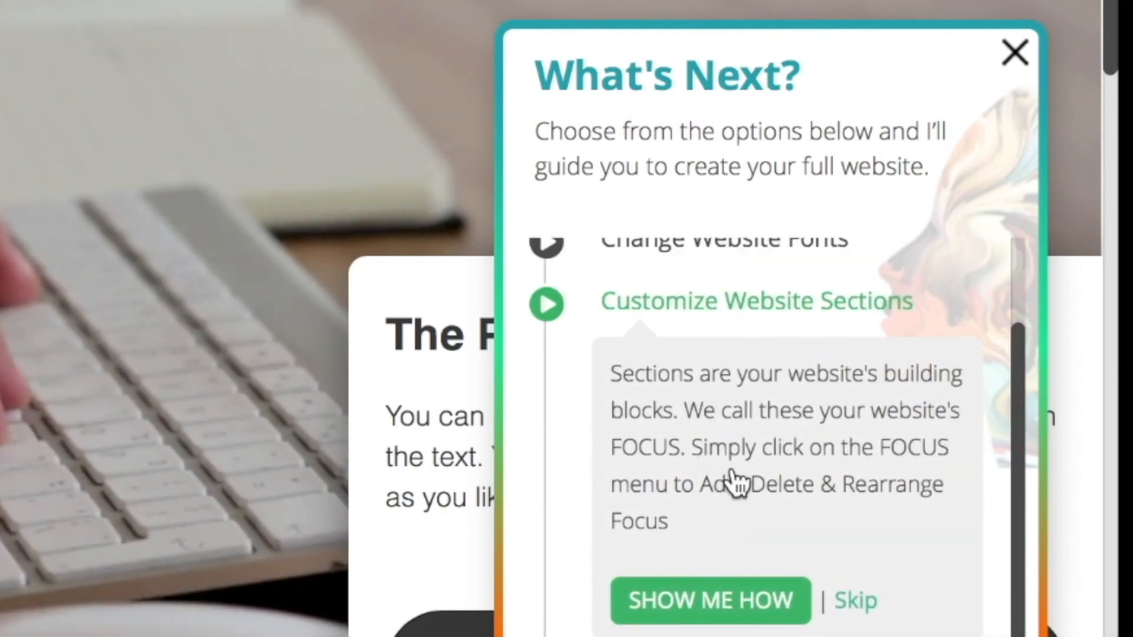
pyautogui.moveTo(783, 514)
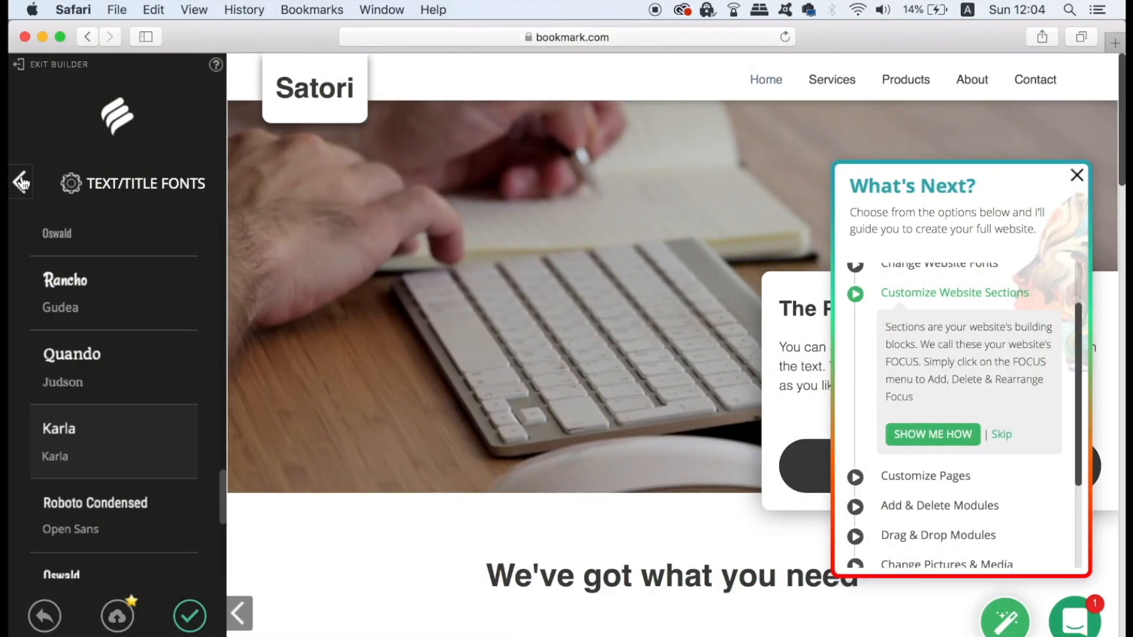
# - Leave the font list and scroll the Design panel down to the Focus and background options
pyautogui.click(21, 182)
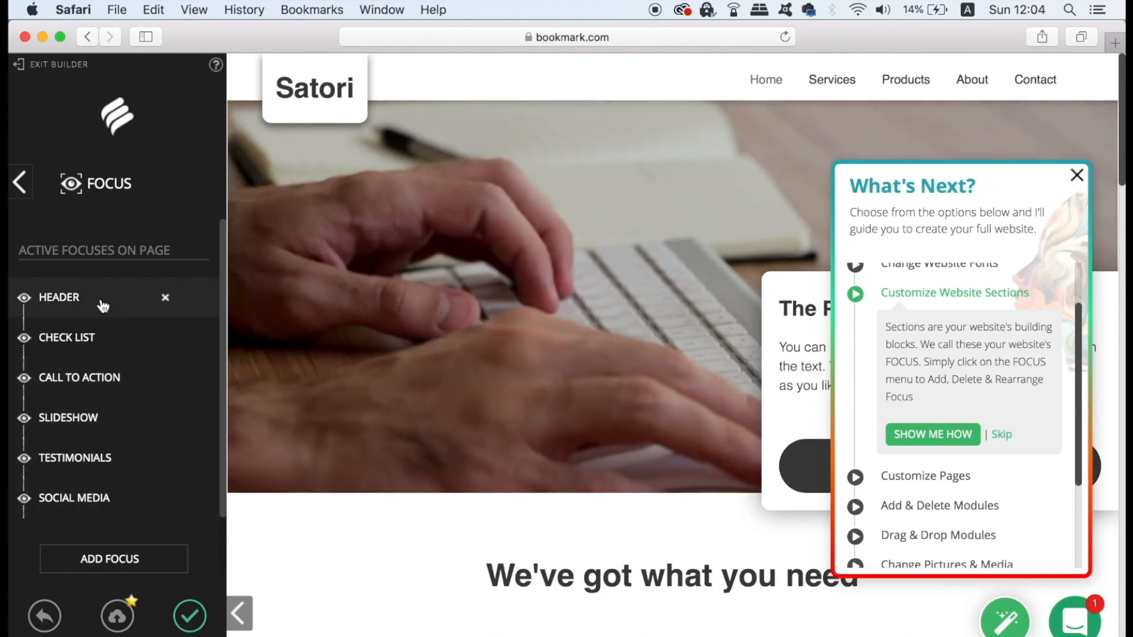
pyautogui.scroll(-3)
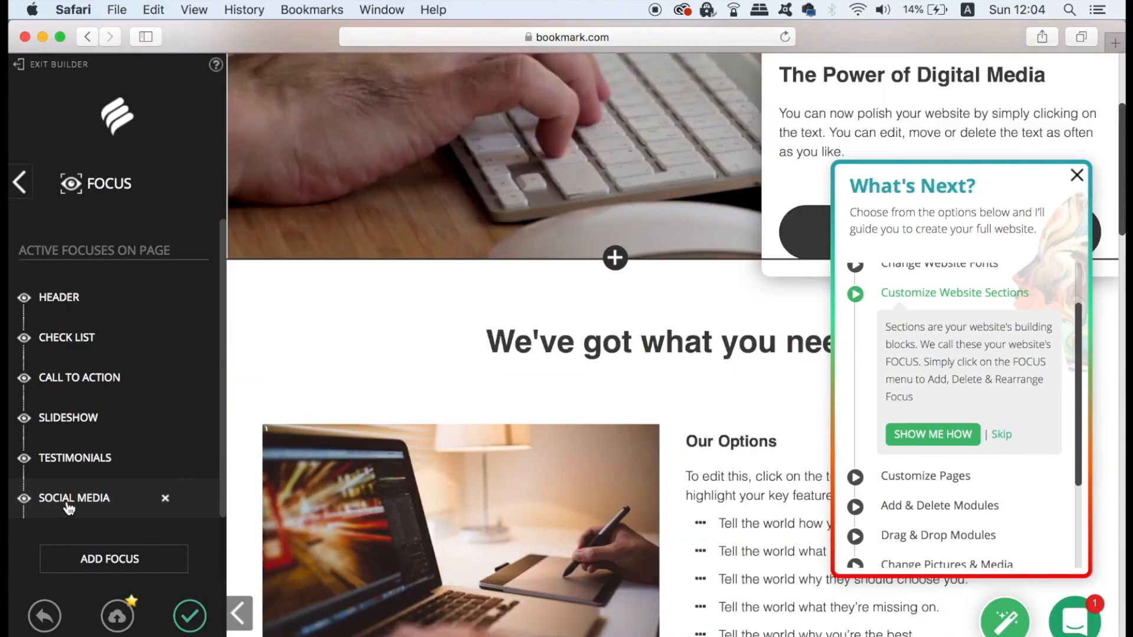
pyautogui.scroll(-3)
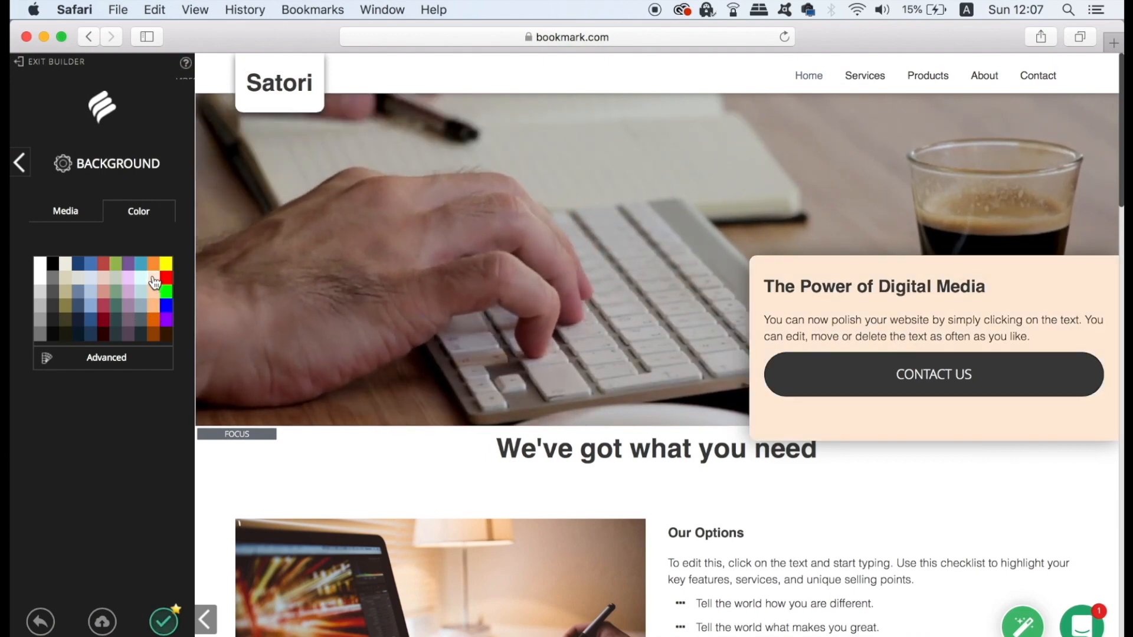
# - Recolour the hero block orange, edit its heading text with 'shjshs' and set the heading alignment
pyautogui.click(153, 276)
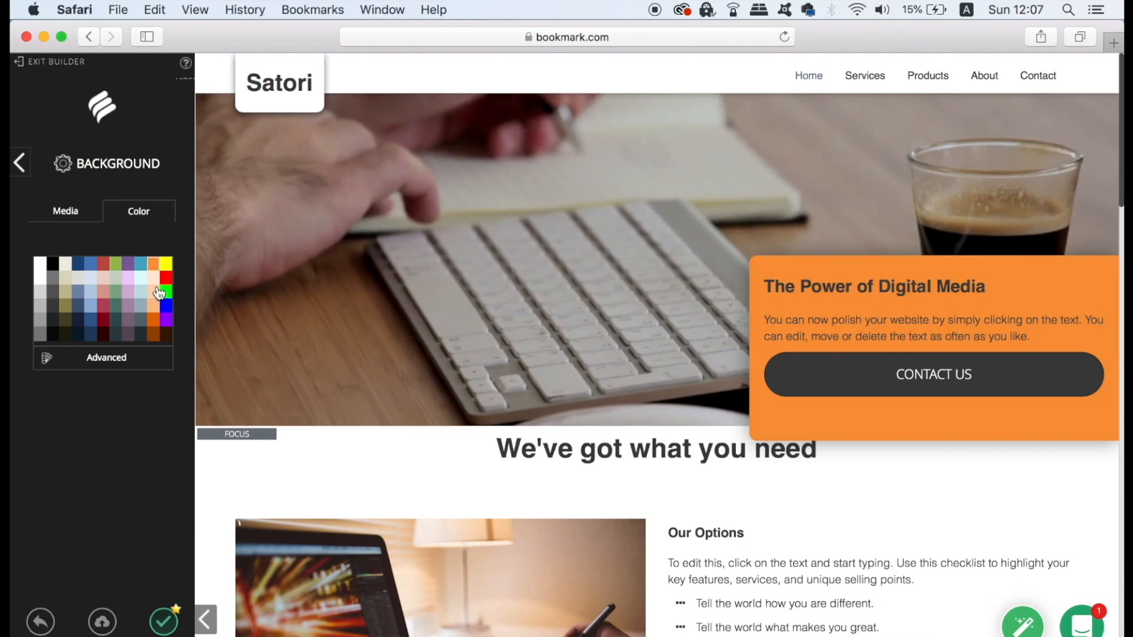
pyautogui.click(873, 285)
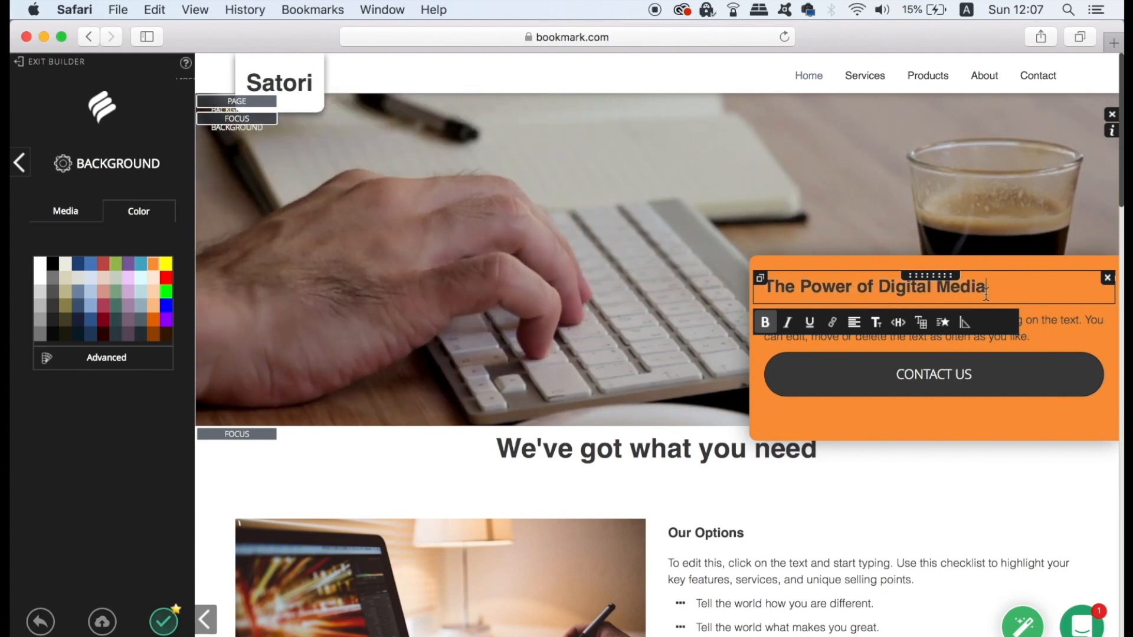
pyautogui.write('shjshs')
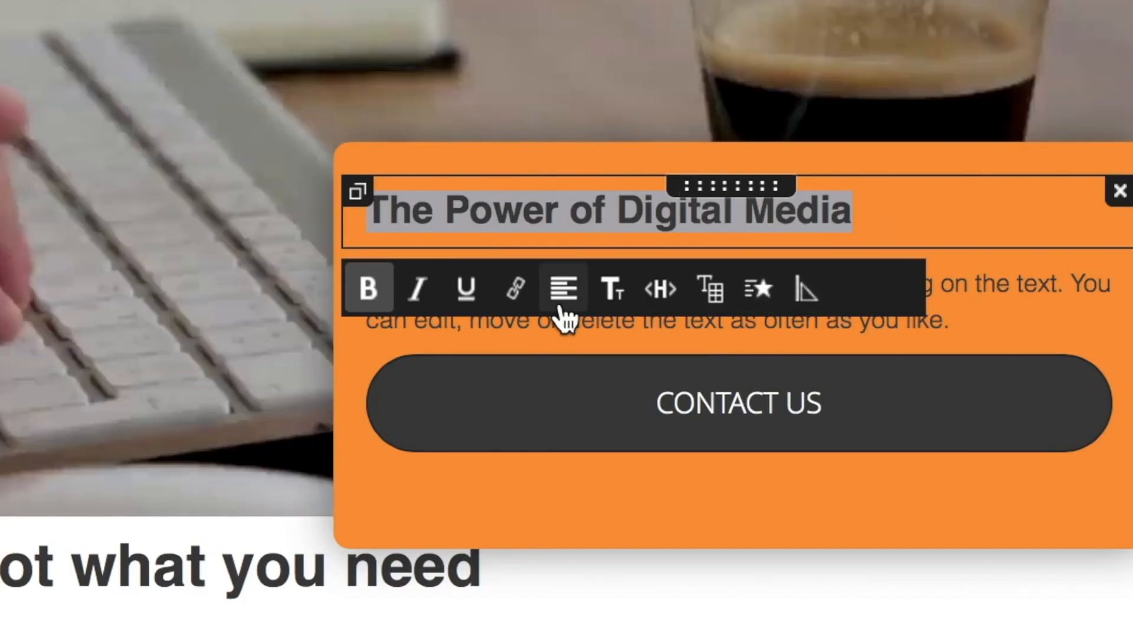
pyautogui.moveTo(562, 288)
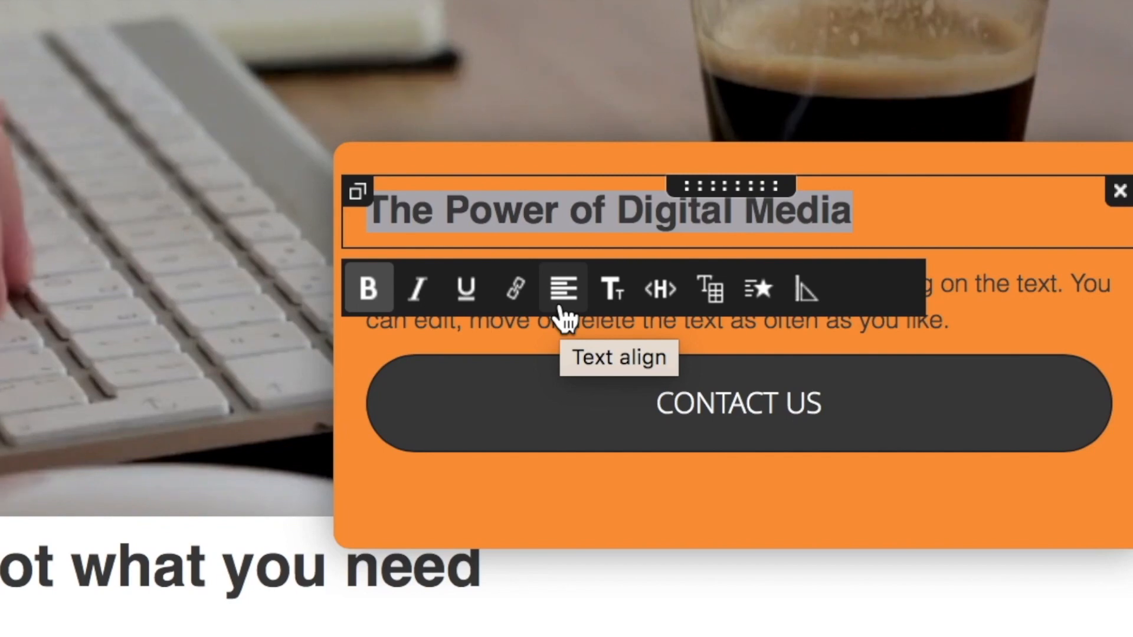
pyautogui.click(710, 288)
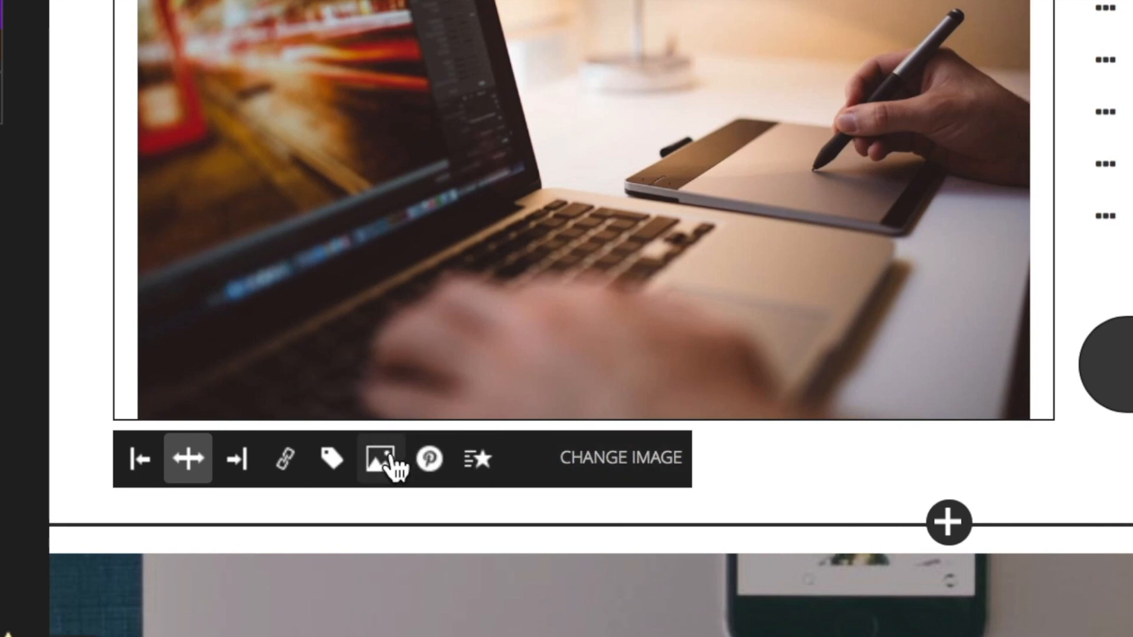
pyautogui.moveTo(382, 459)
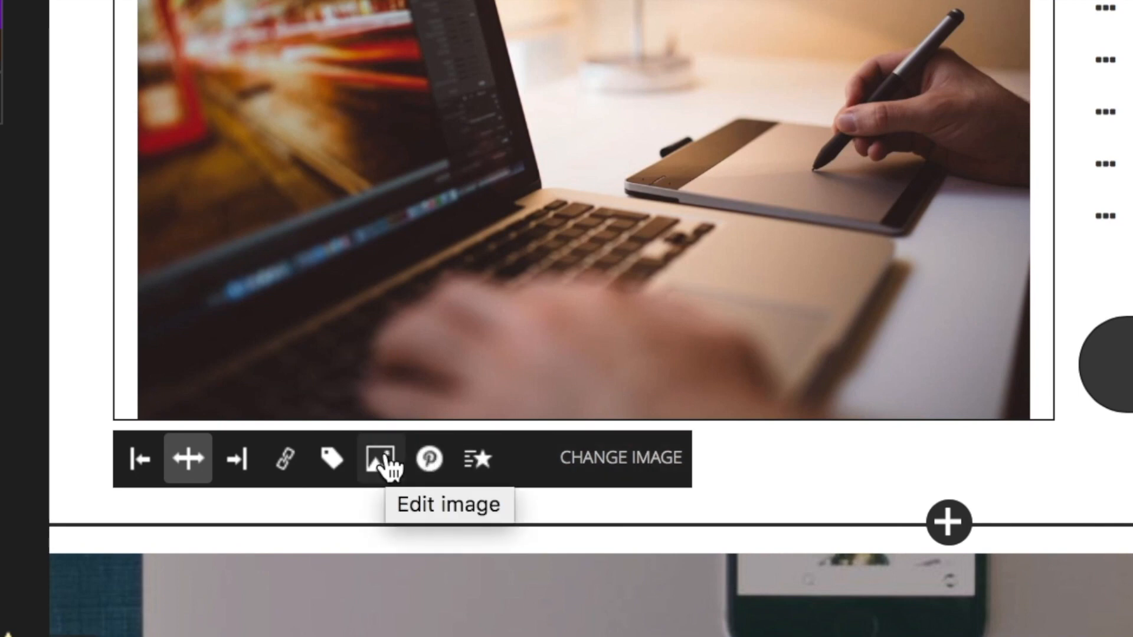
# - Choose Edit image on the Our Options picture and browse down the My Drive stock-photo folder
pyautogui.click(380, 459)
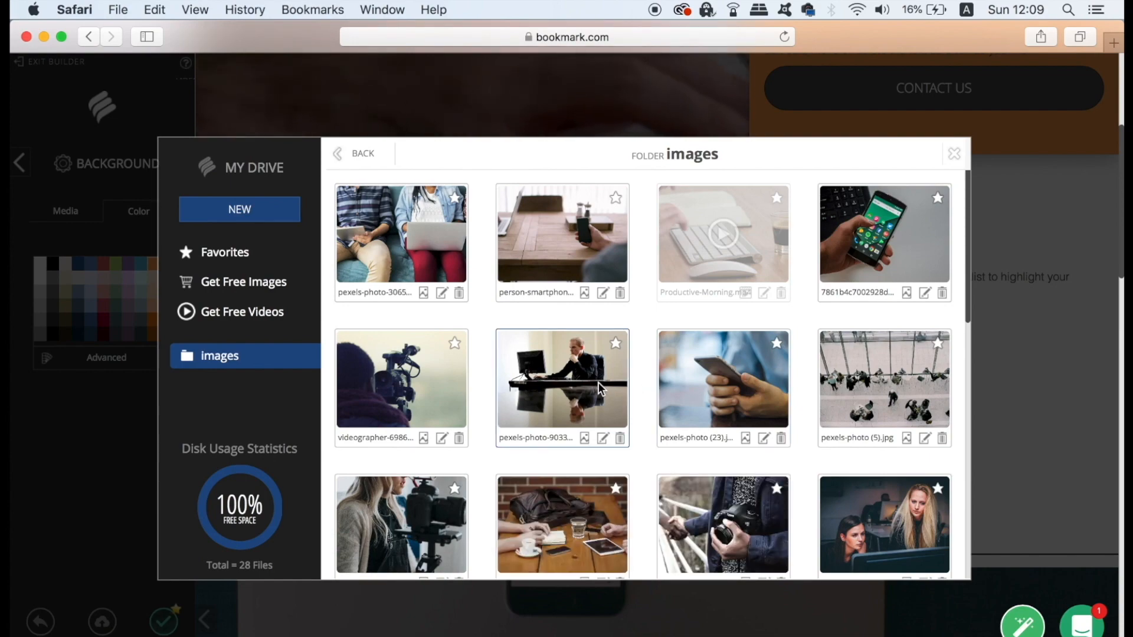
pyautogui.scroll(-3)
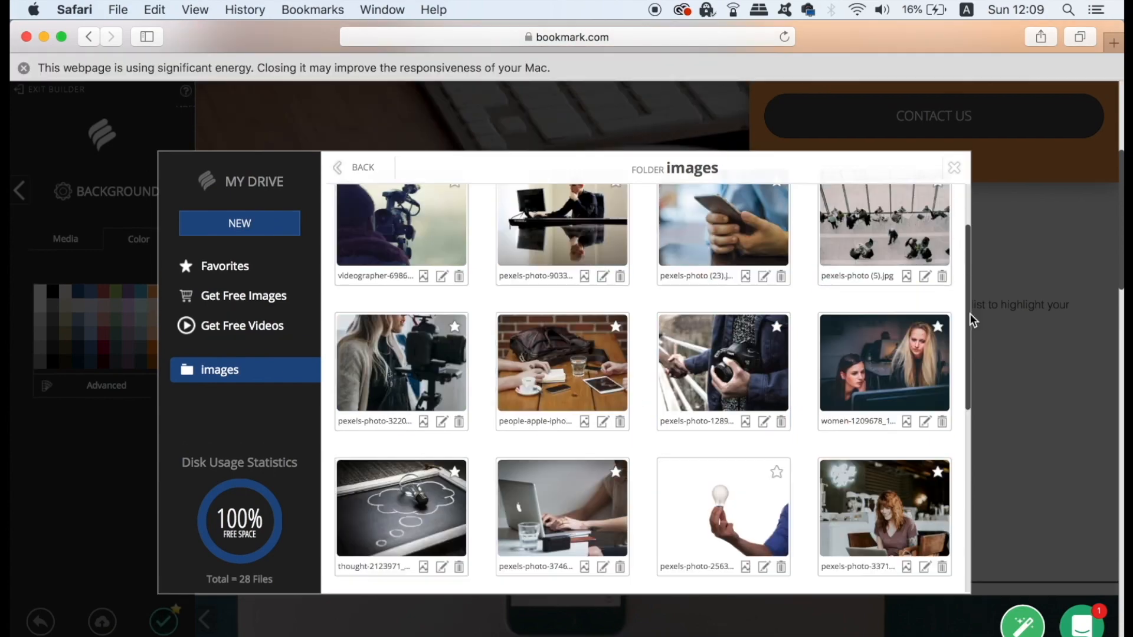
pyautogui.scroll(-3)
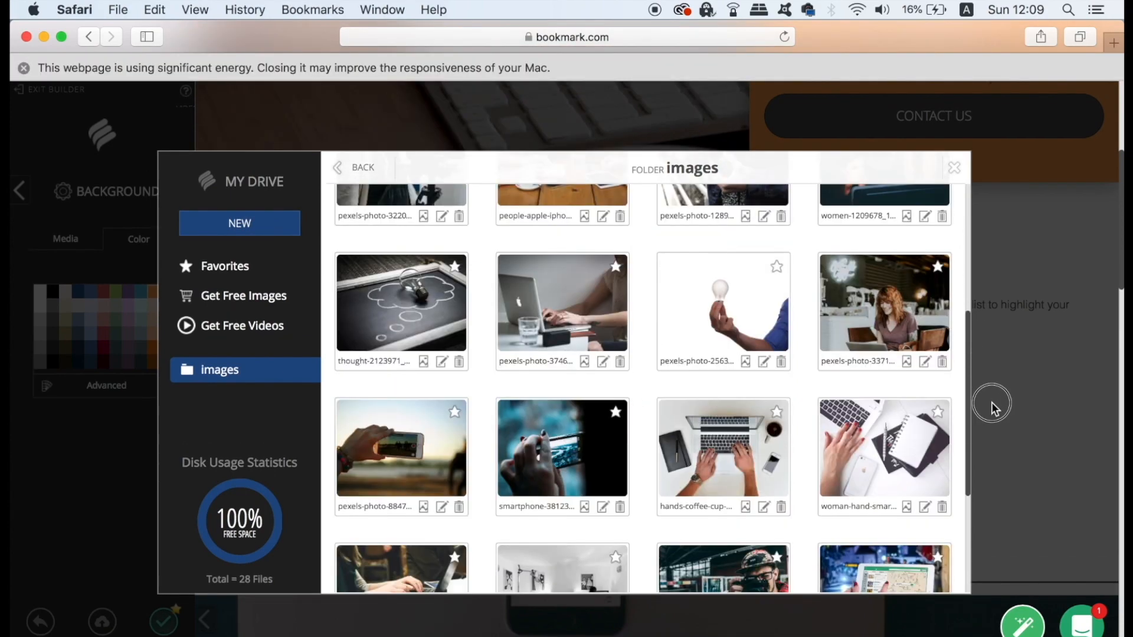
pyautogui.scroll(-3)
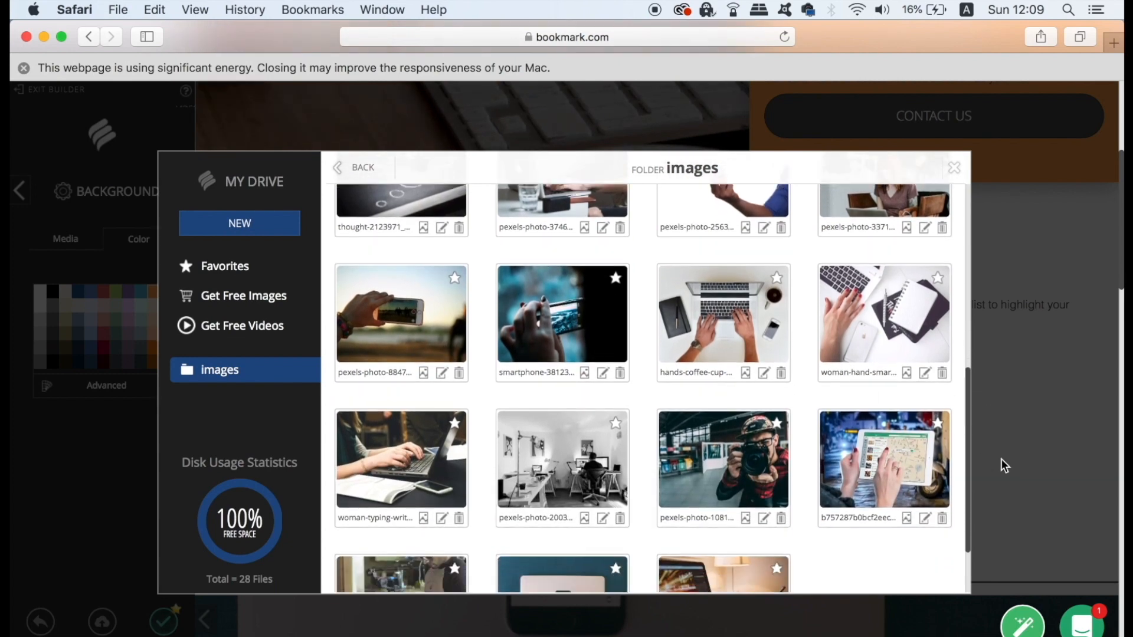
pyautogui.moveTo(723, 321)
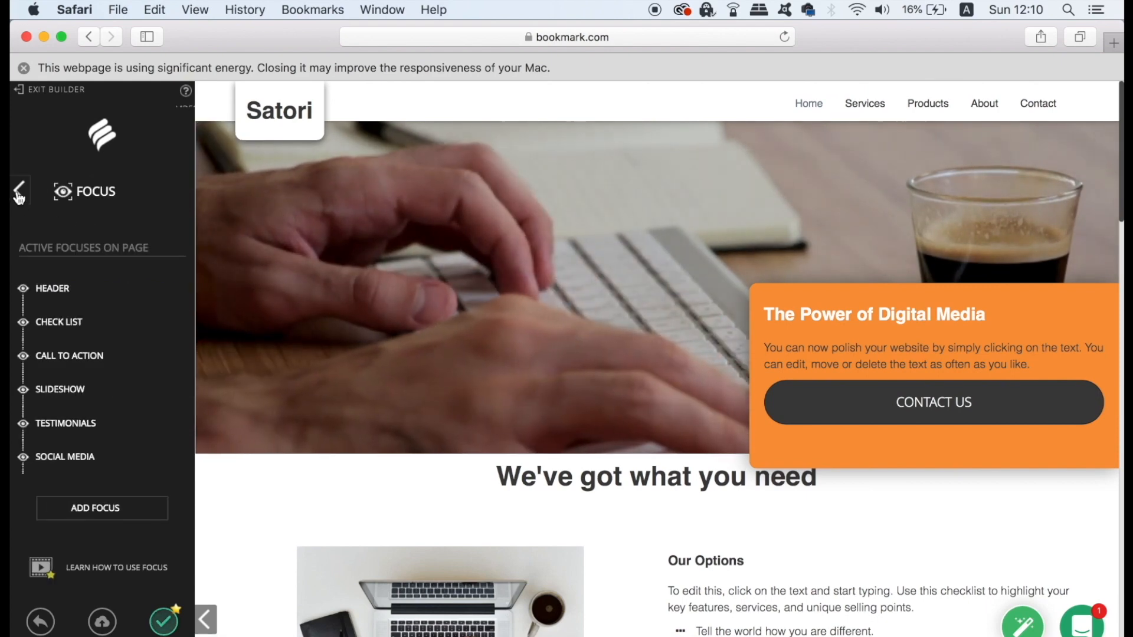
# - Return to the main menu, launch Preview and confirm Save and Continue
pyautogui.click(19, 191)
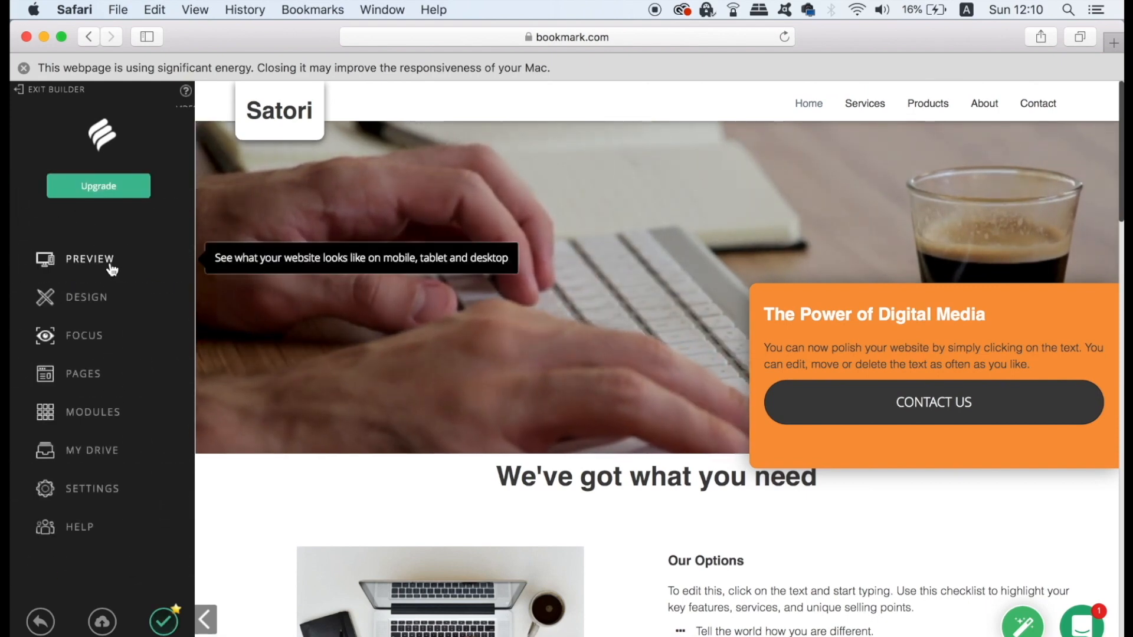
pyautogui.click(86, 264)
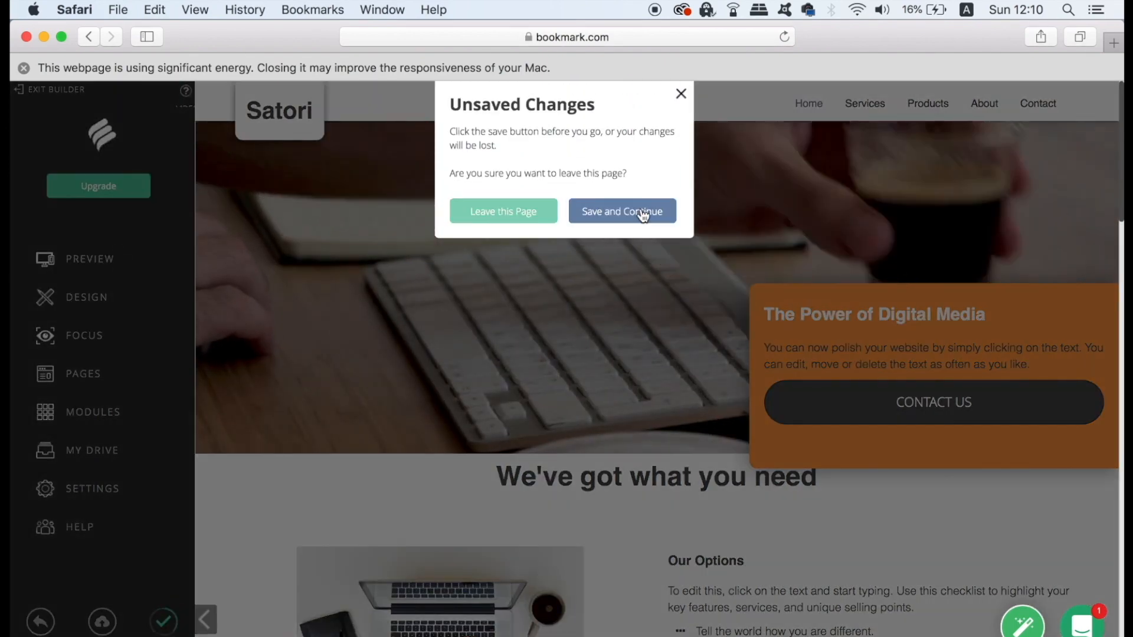
pyautogui.click(622, 212)
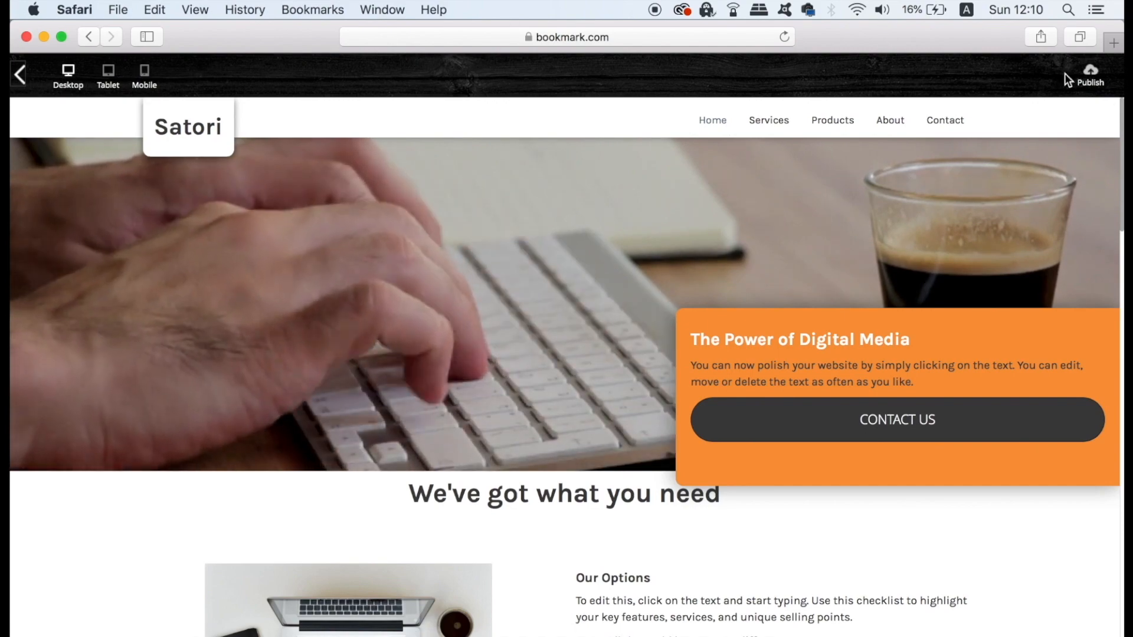
# - Scroll the desktop preview of the Satori site down to the footer
pyautogui.scroll(-3)
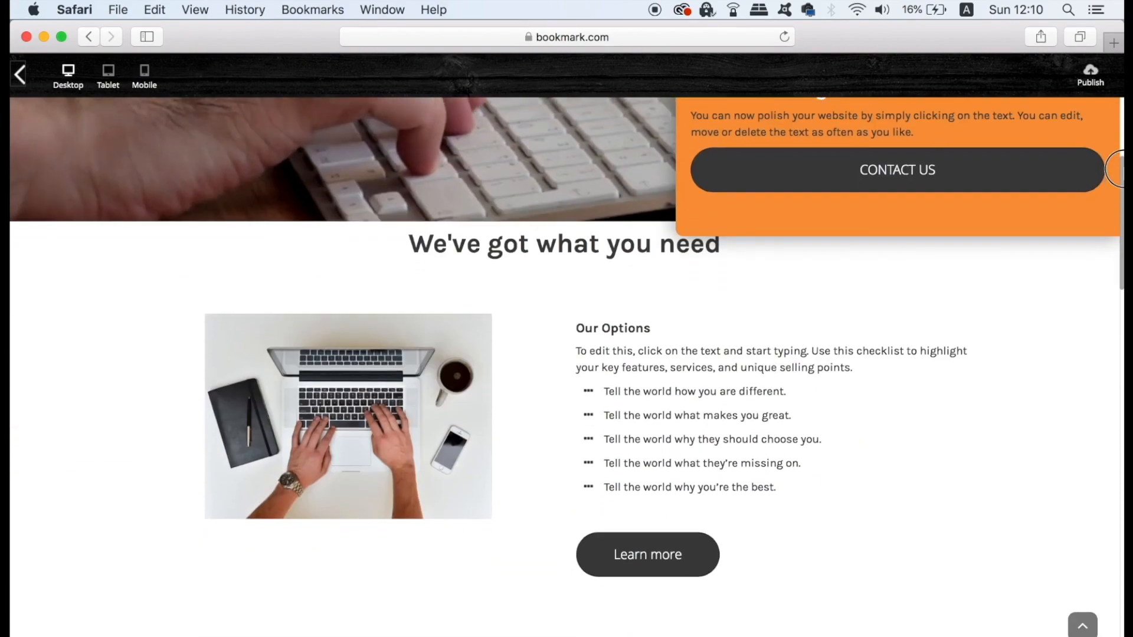
pyautogui.scroll(-3)
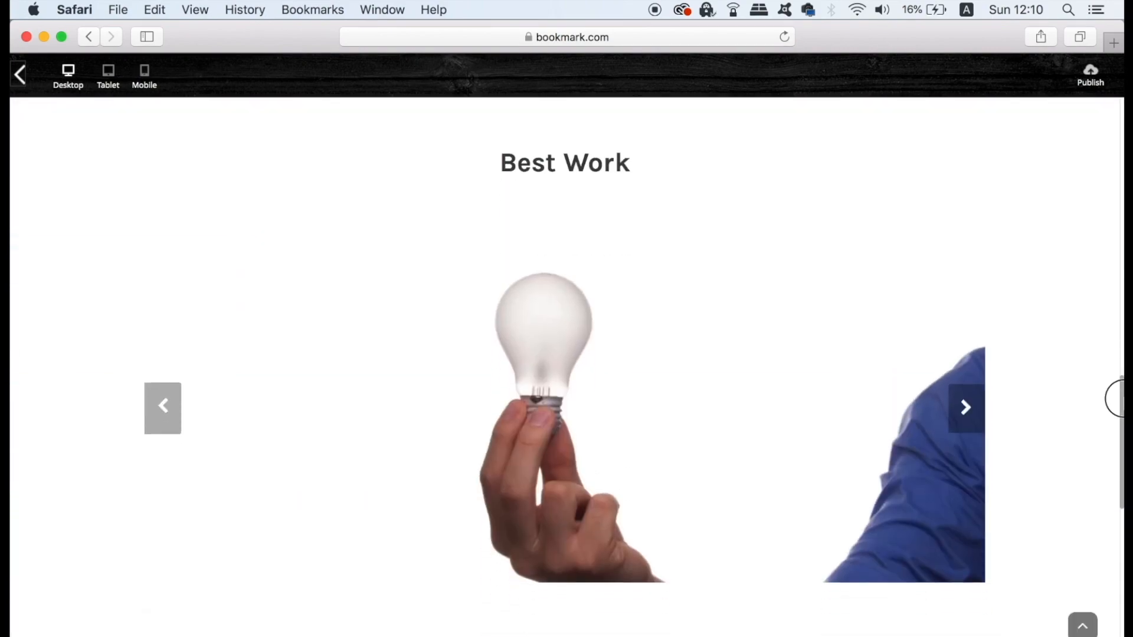
pyautogui.scroll(-3)
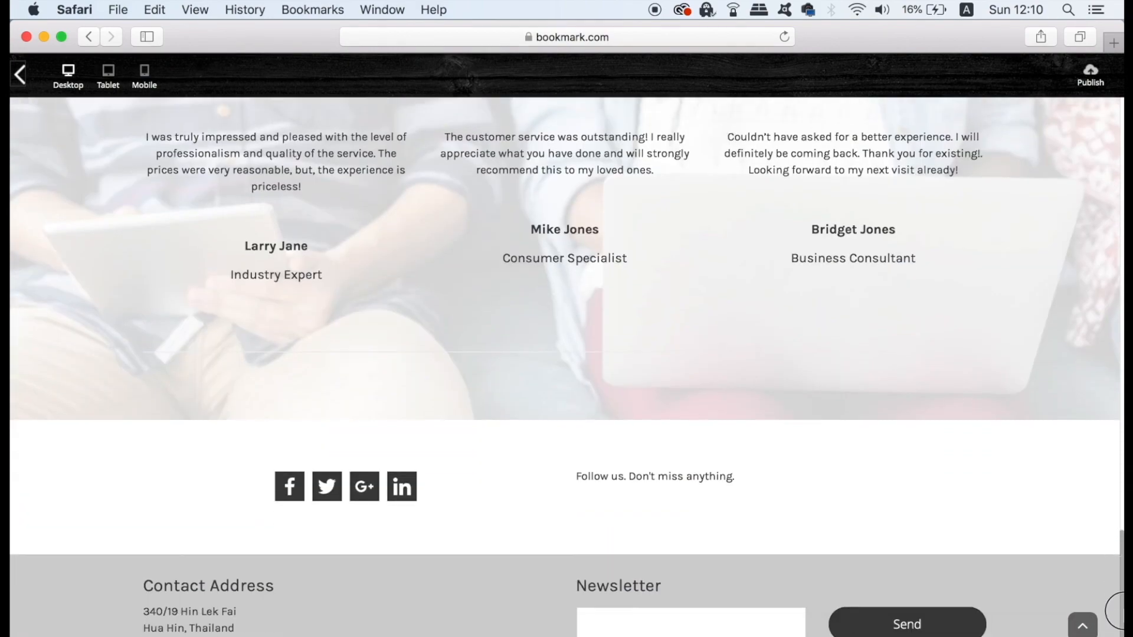